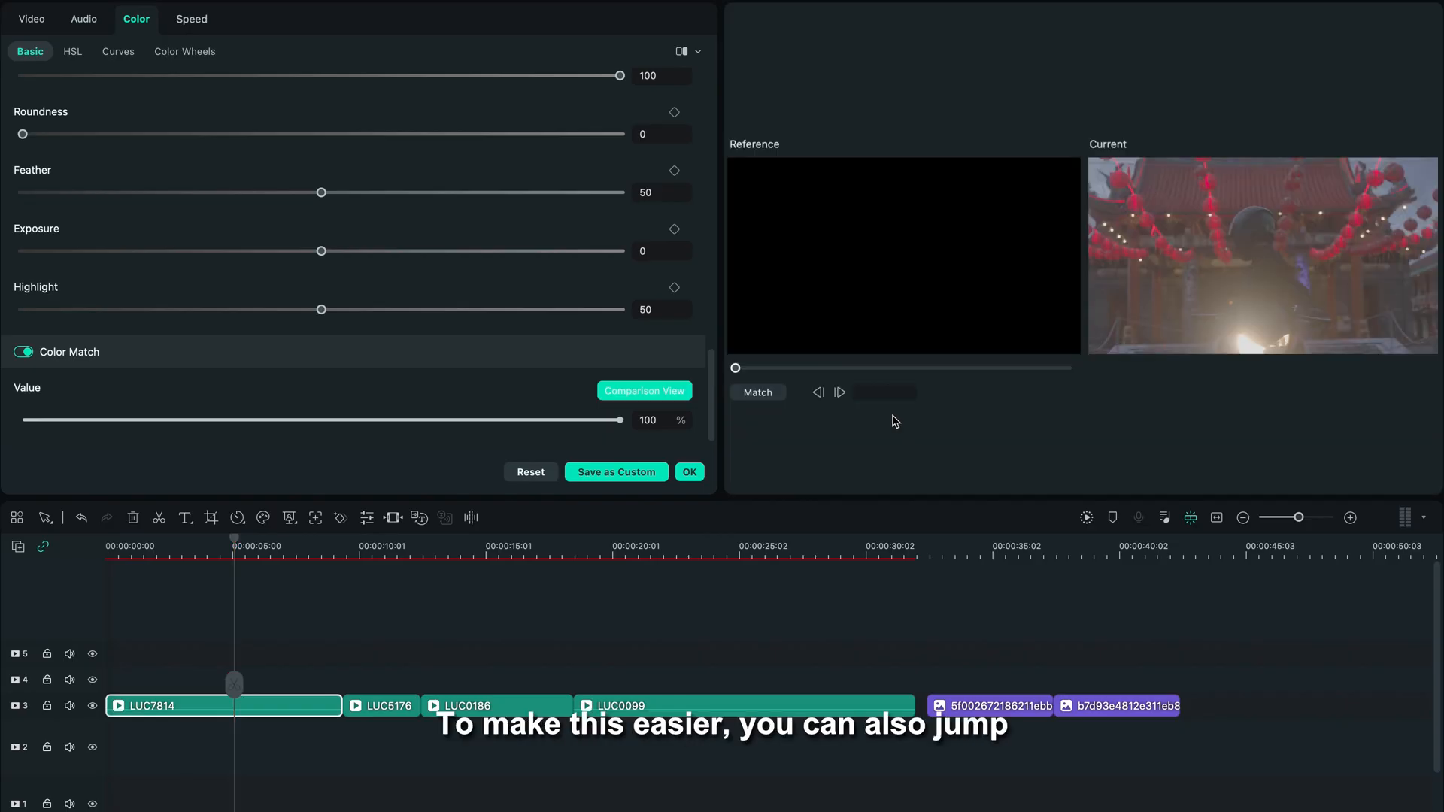
# Step: Pick a frame of the night police-car shot as the Color Match reference
pyautogui.moveTo(735, 369); pyautogui.dragTo(911, 368)
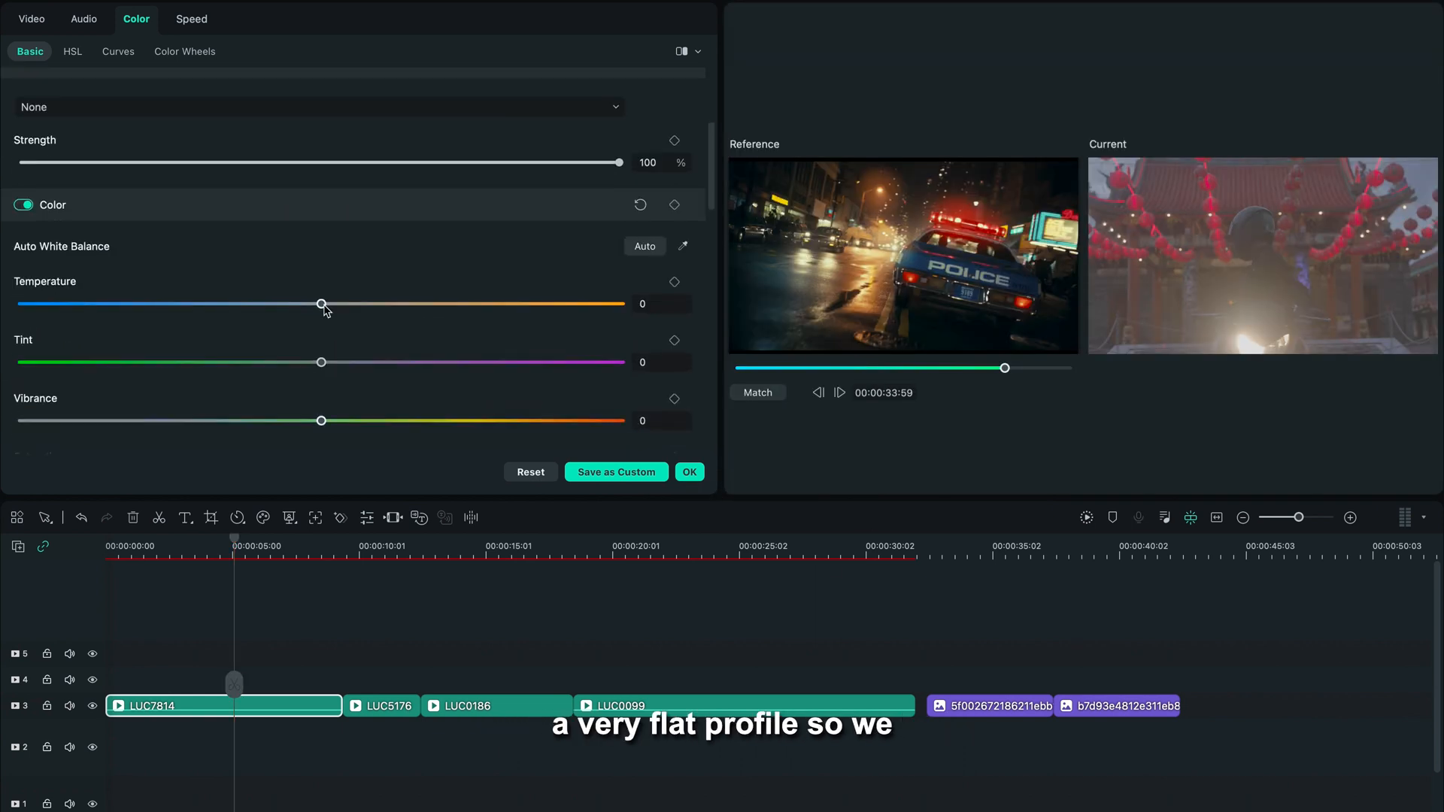
pyautogui.click(117, 50)
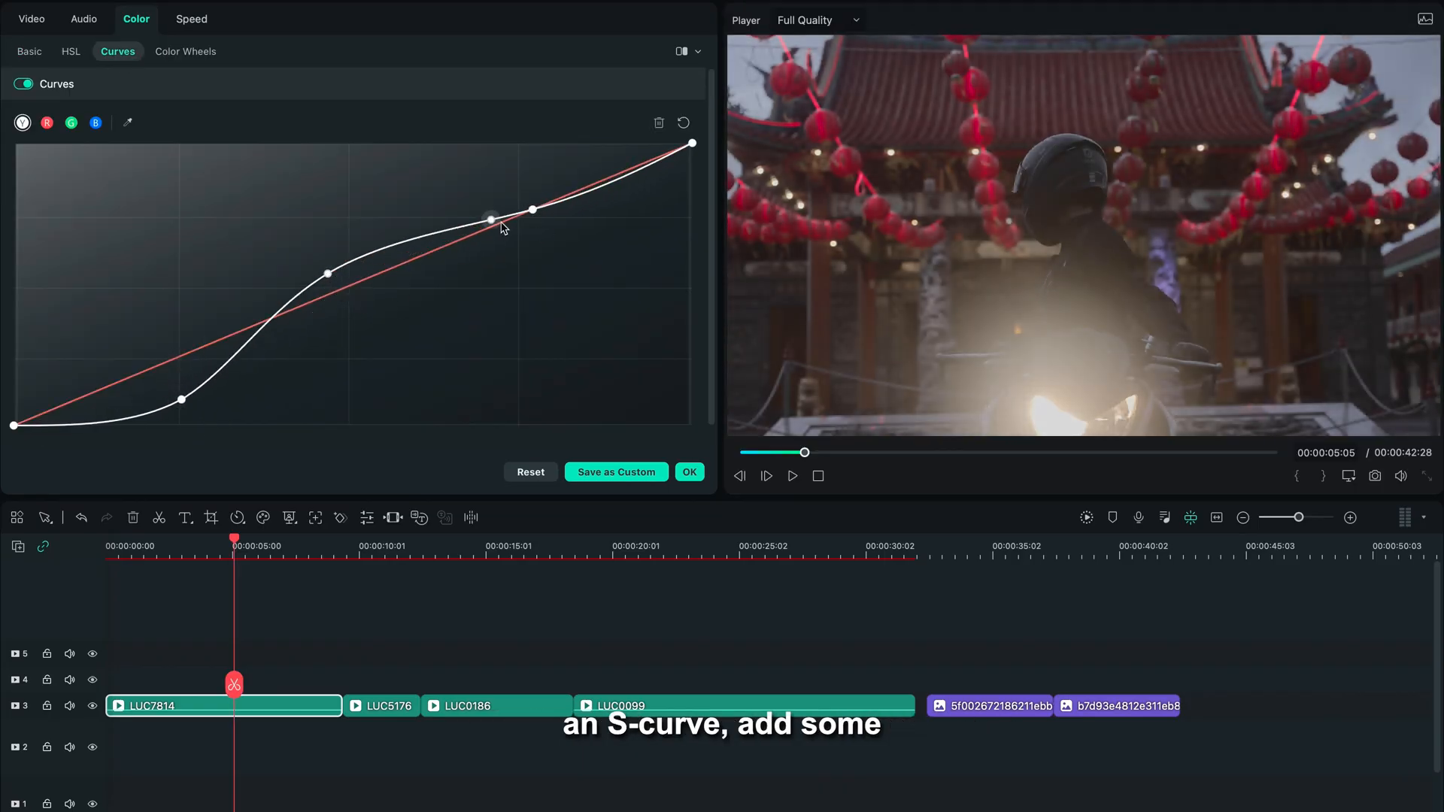
# Step: Add an S-curve, set Temperature -11, Tint -6, Vibrance 27, Saturation 53 and Vignette -27
pyautogui.click(29, 51)
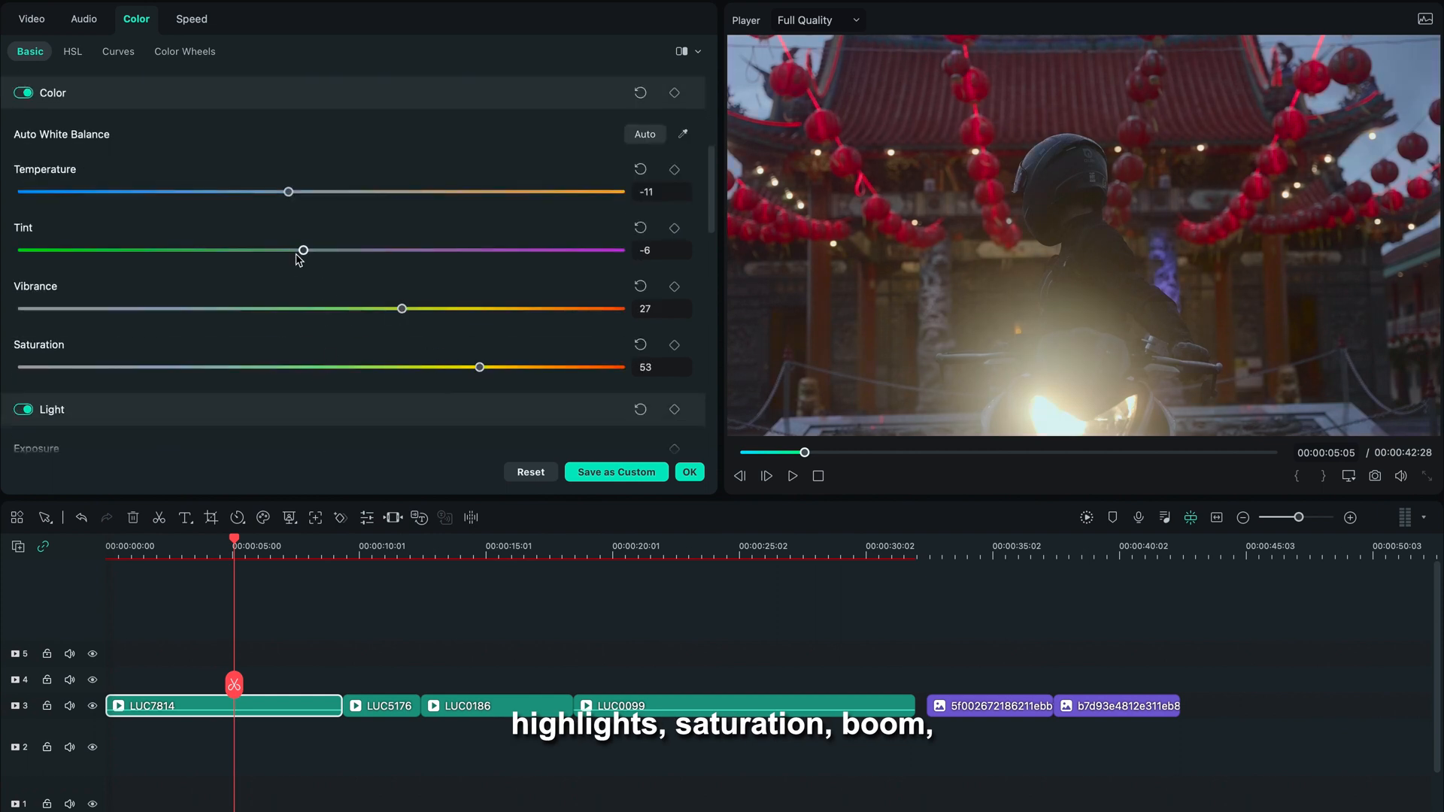
pyautogui.click(23, 352)
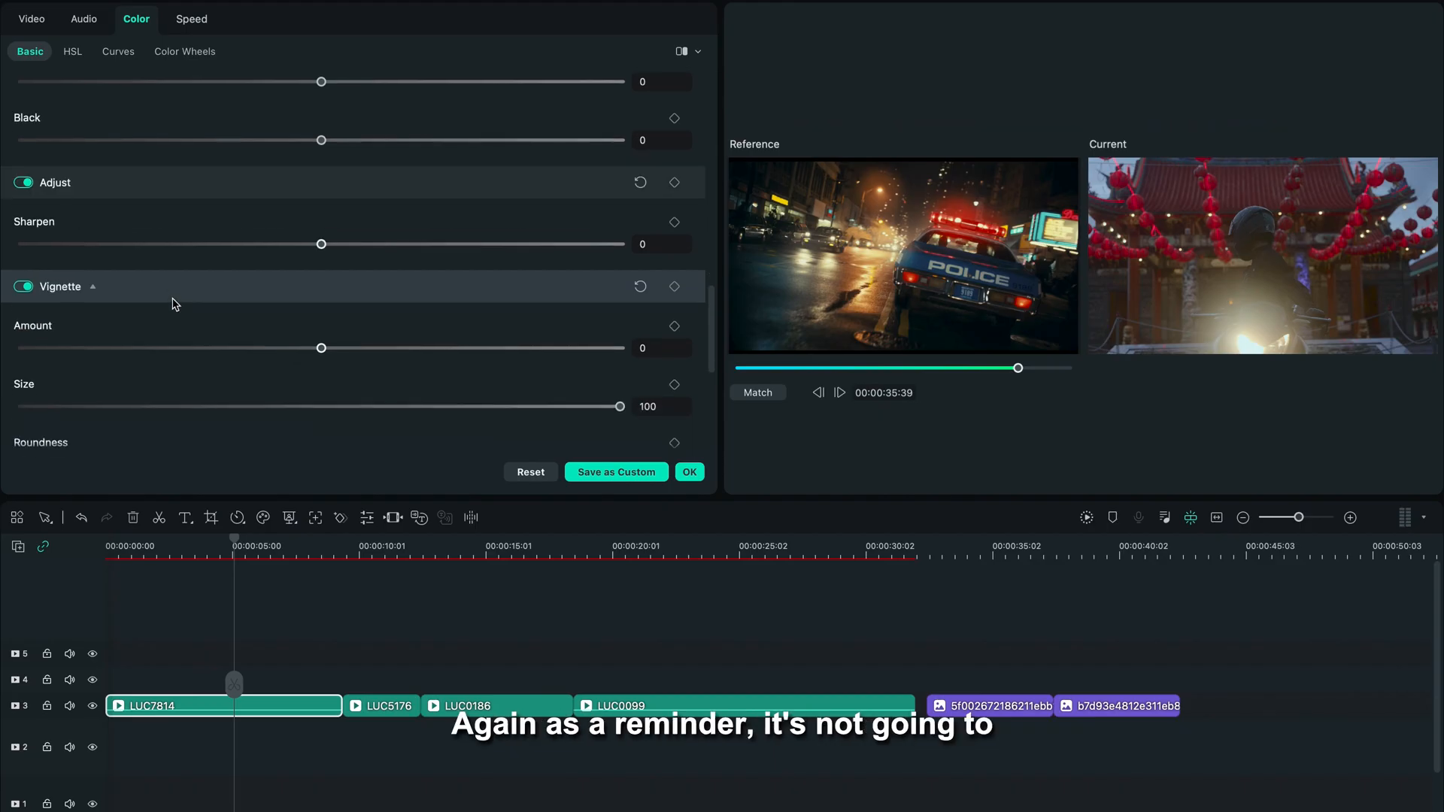
pyautogui.moveTo(321, 348); pyautogui.dragTo(231, 347)
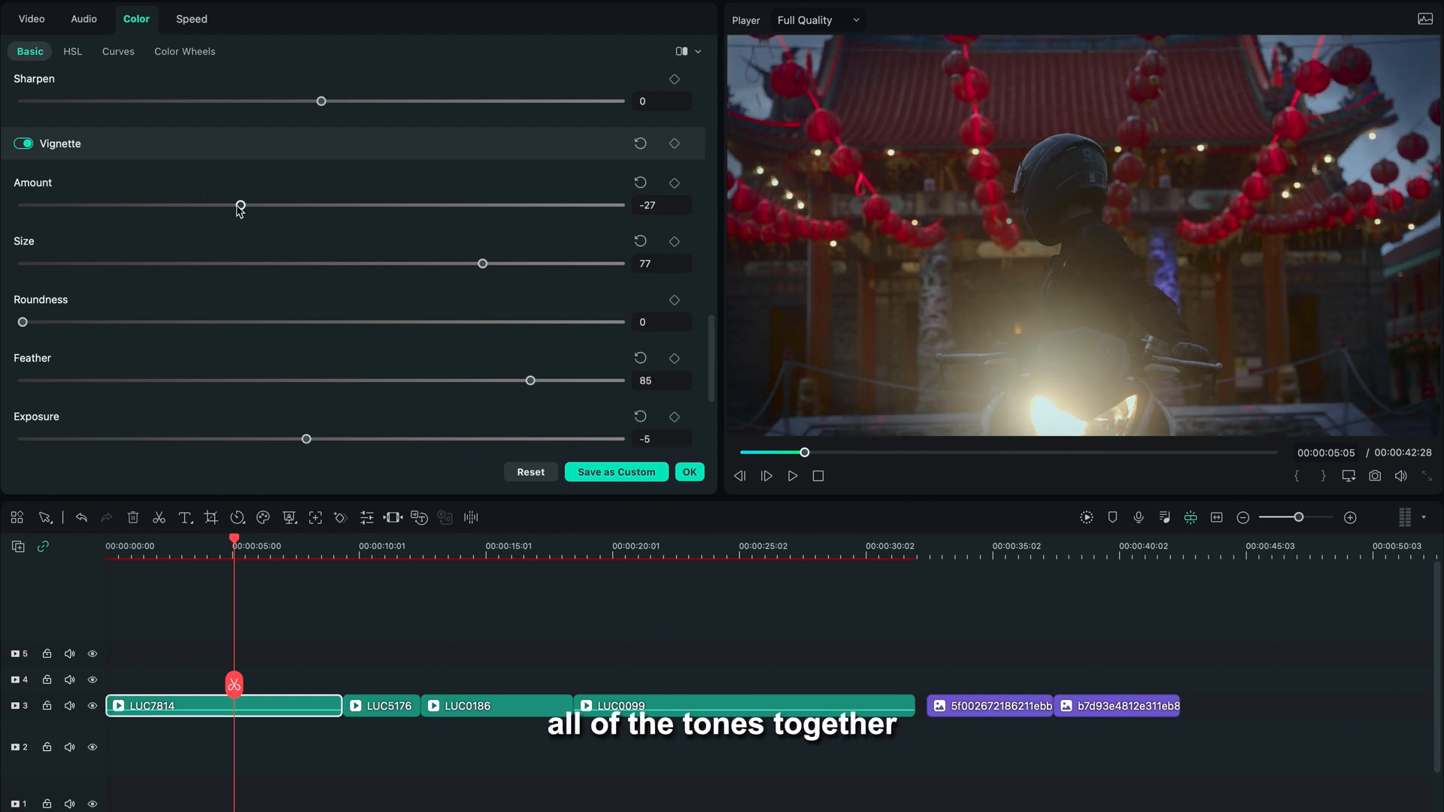
pyautogui.click(117, 50)
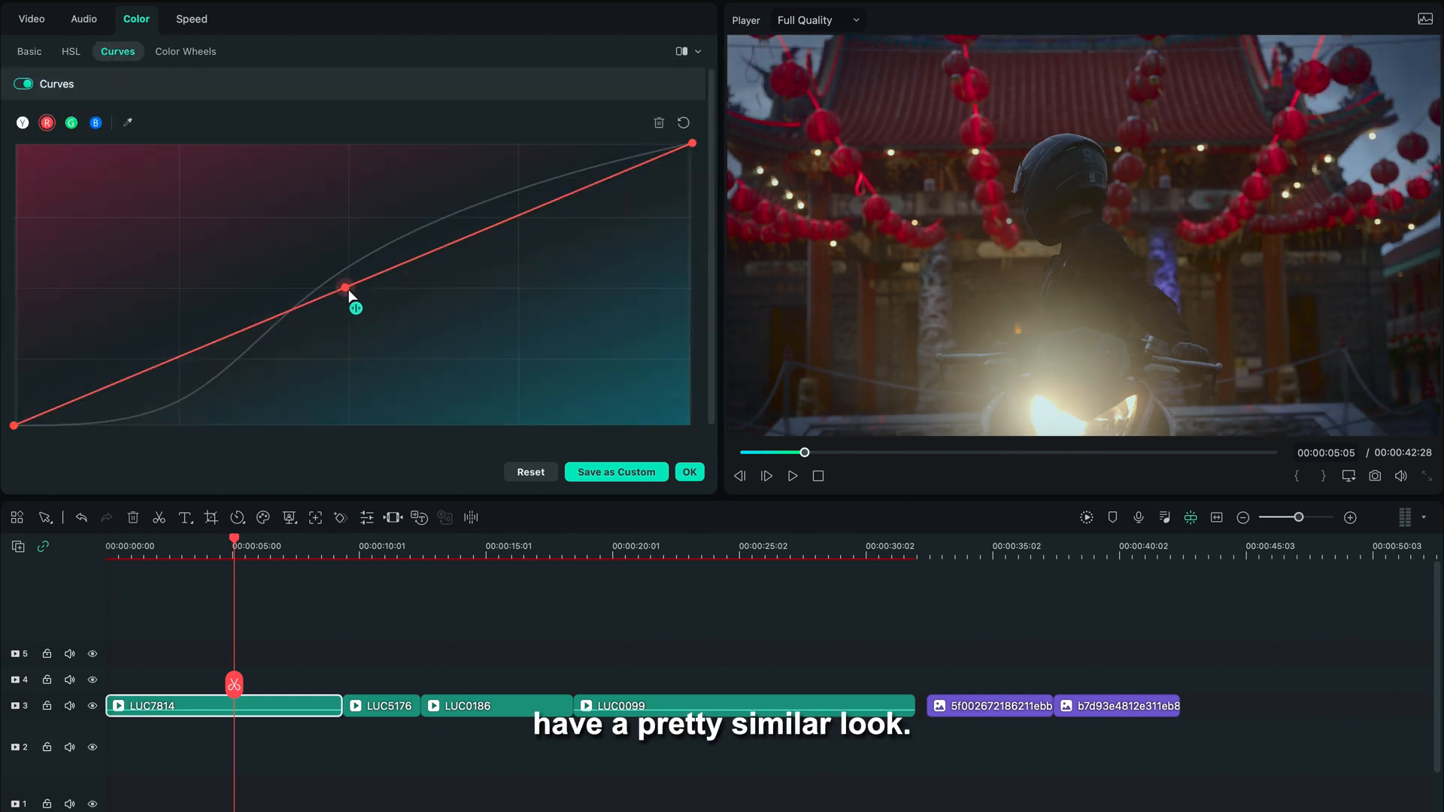
# Step: Lift the red curve's lower tones and add a point on the green curve
pyautogui.moveTo(345, 286); pyautogui.dragTo(170, 349)
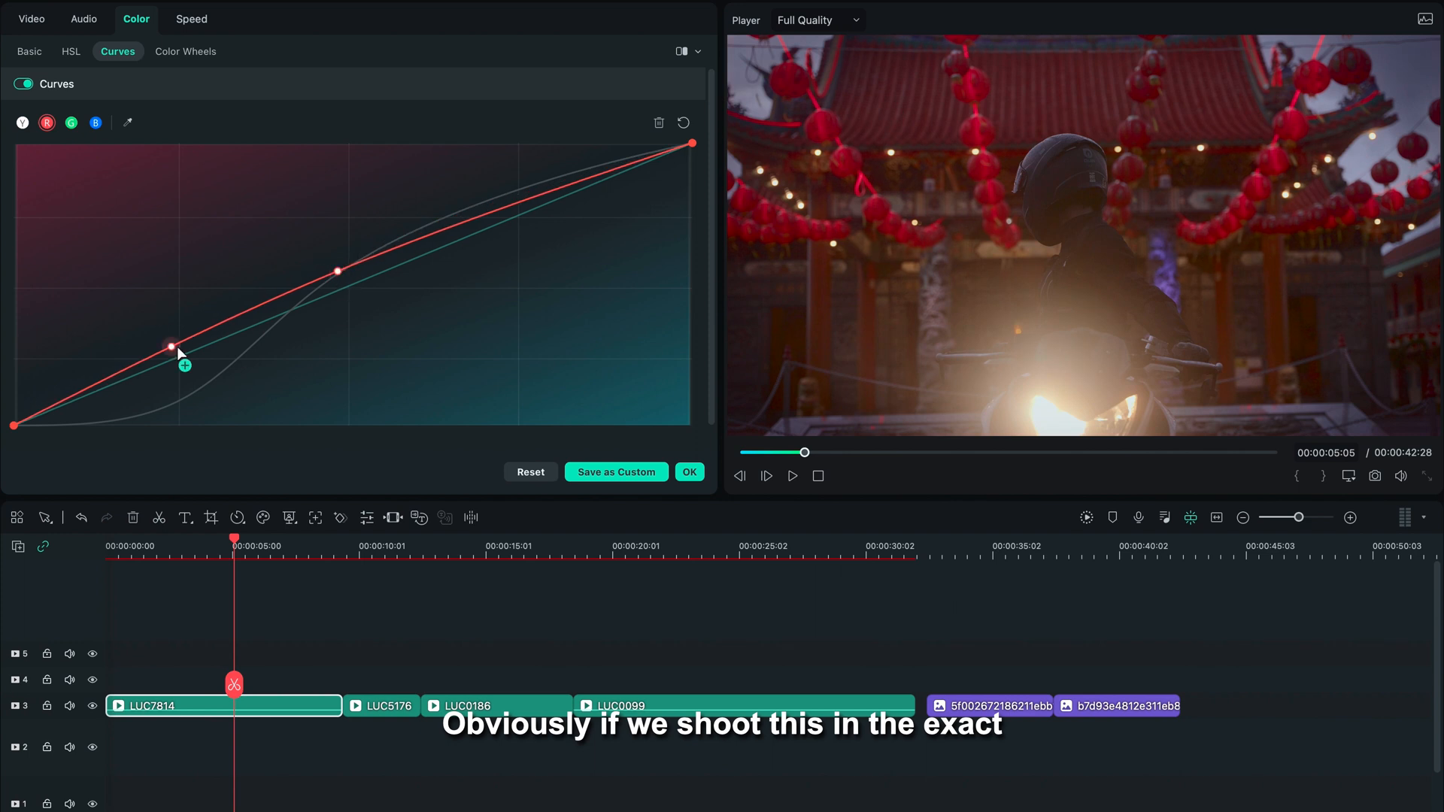
pyautogui.click(70, 122)
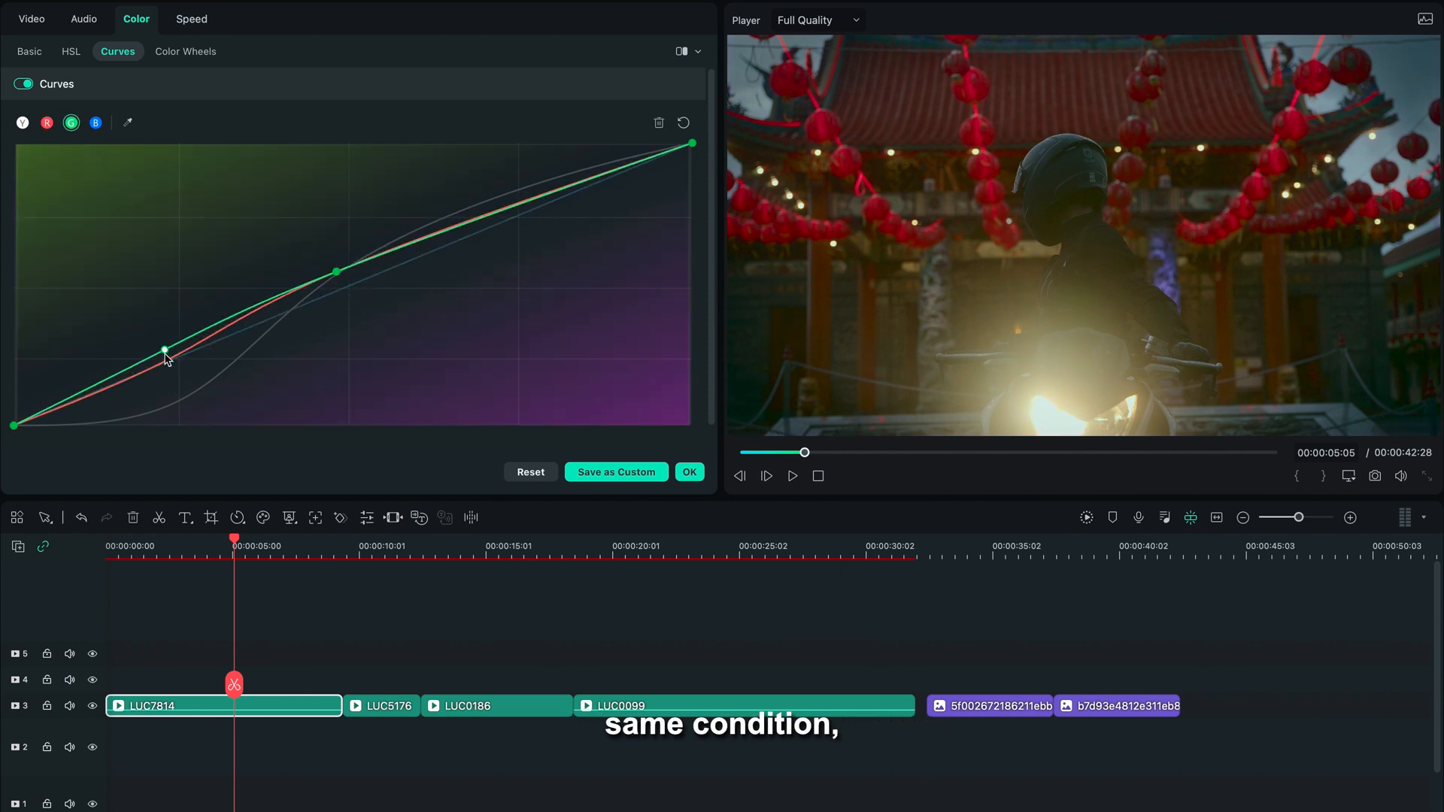
pyautogui.click(185, 50)
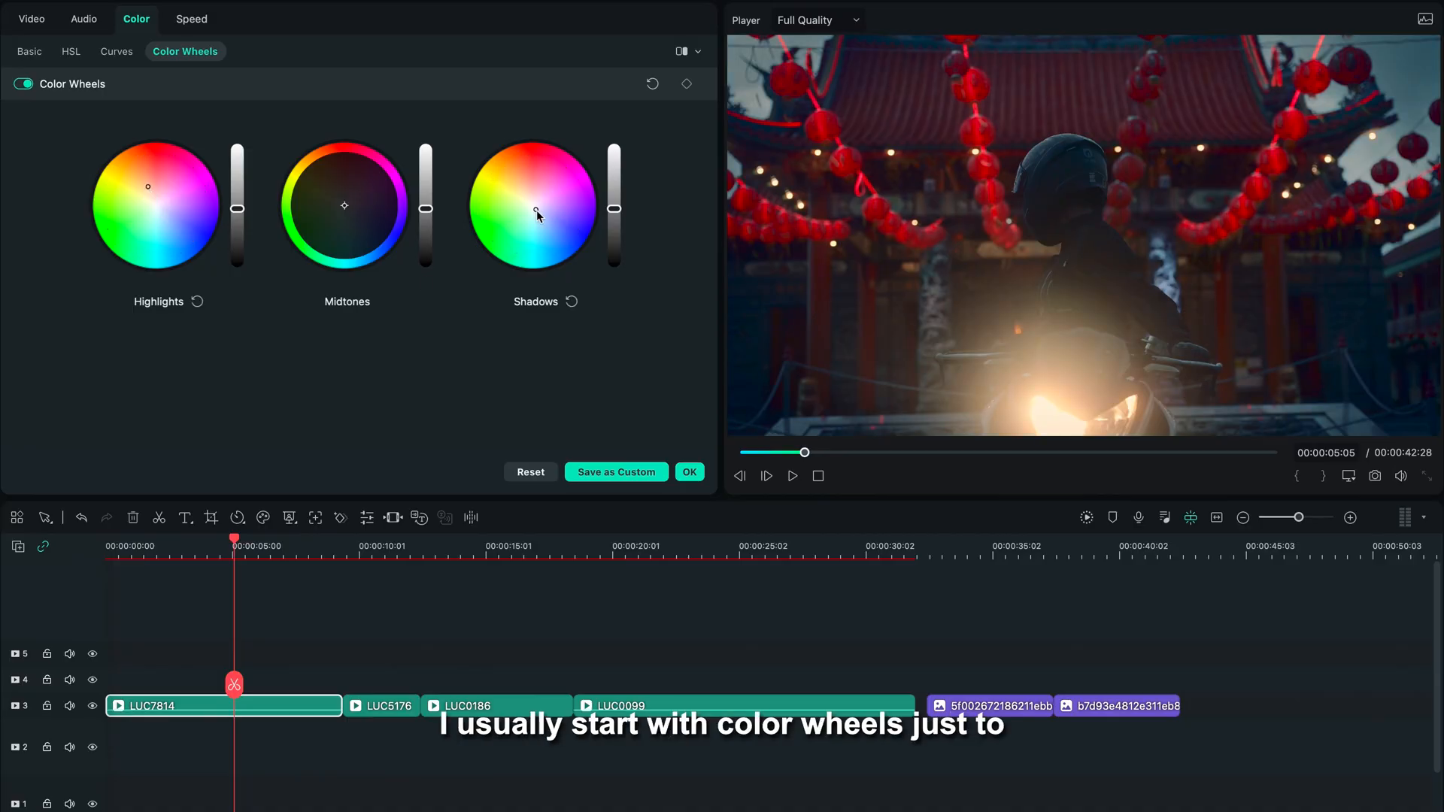
# Step: Shift the shadow and highlight wheel balance and compare against the reference in Comparison View
pyautogui.moveTo(614, 208); pyautogui.dragTo(613, 218)
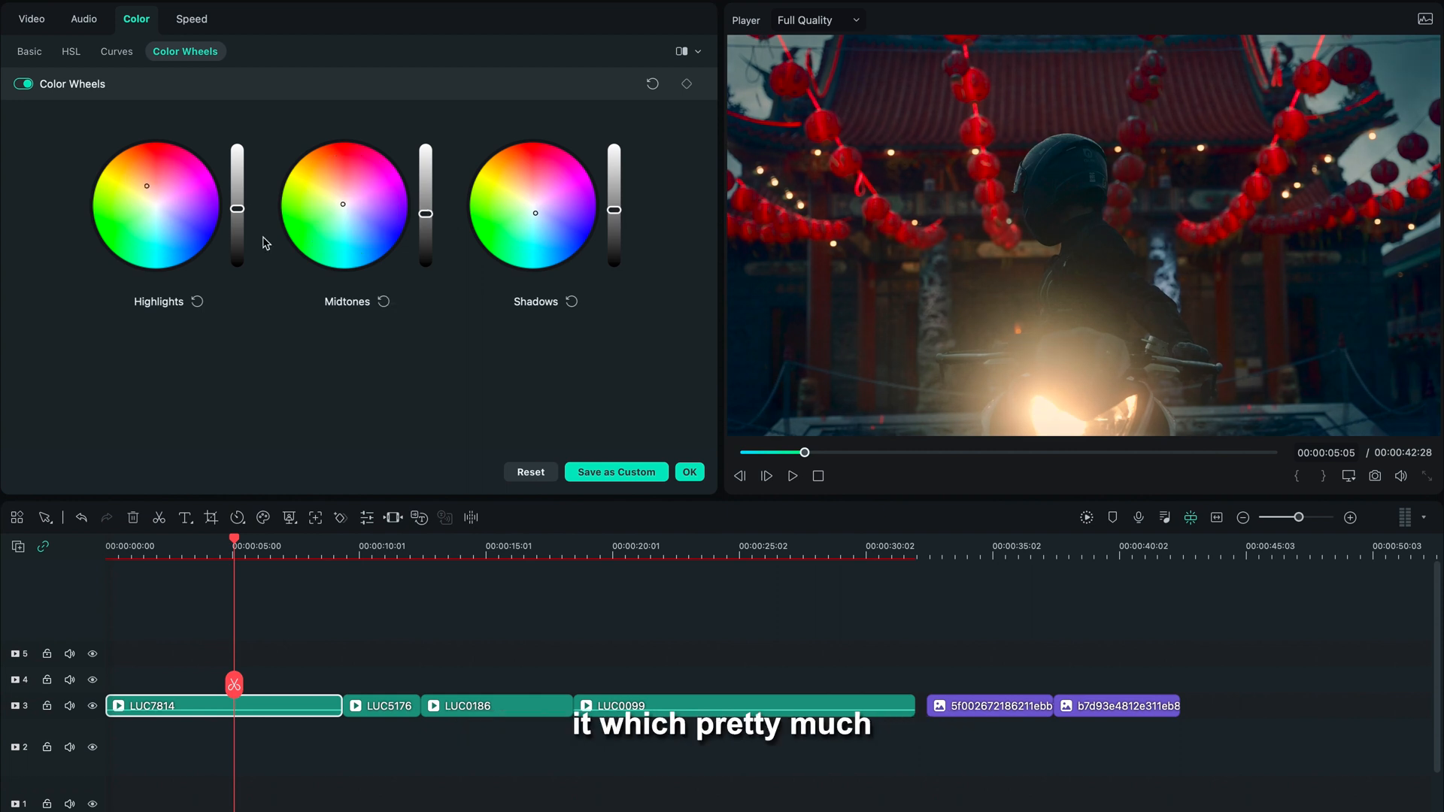
pyautogui.moveTo(990, 705)
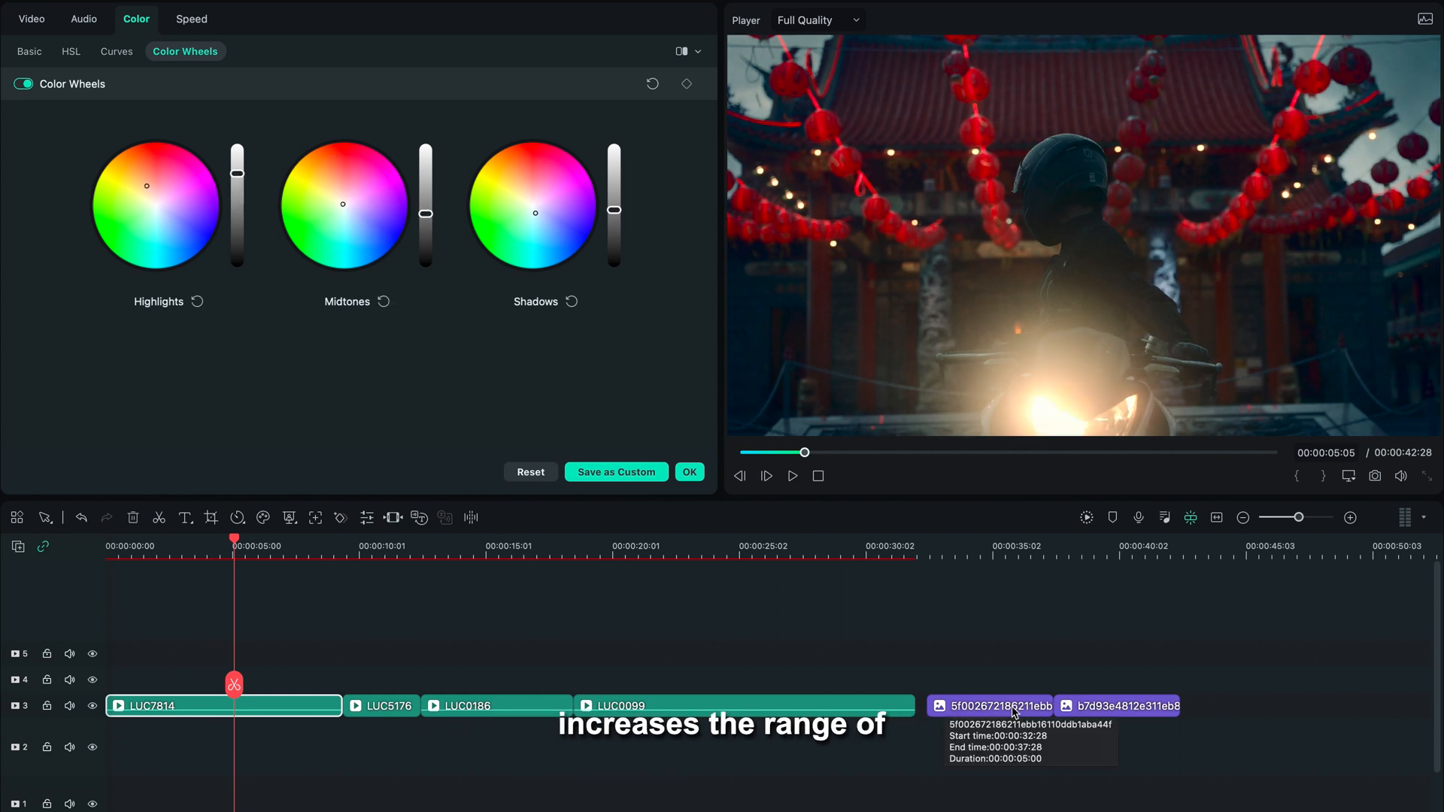
pyautogui.click(29, 52)
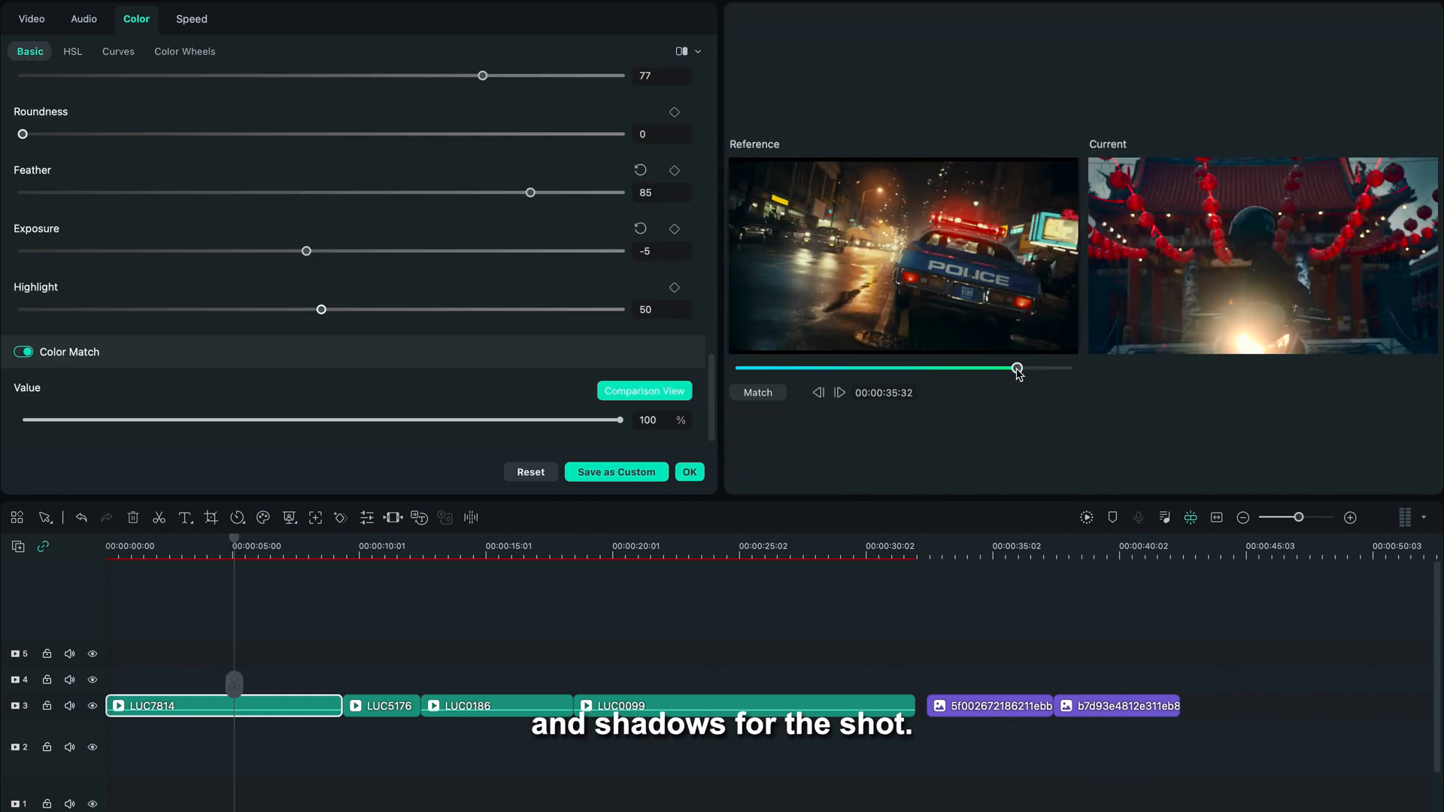
pyautogui.click(185, 50)
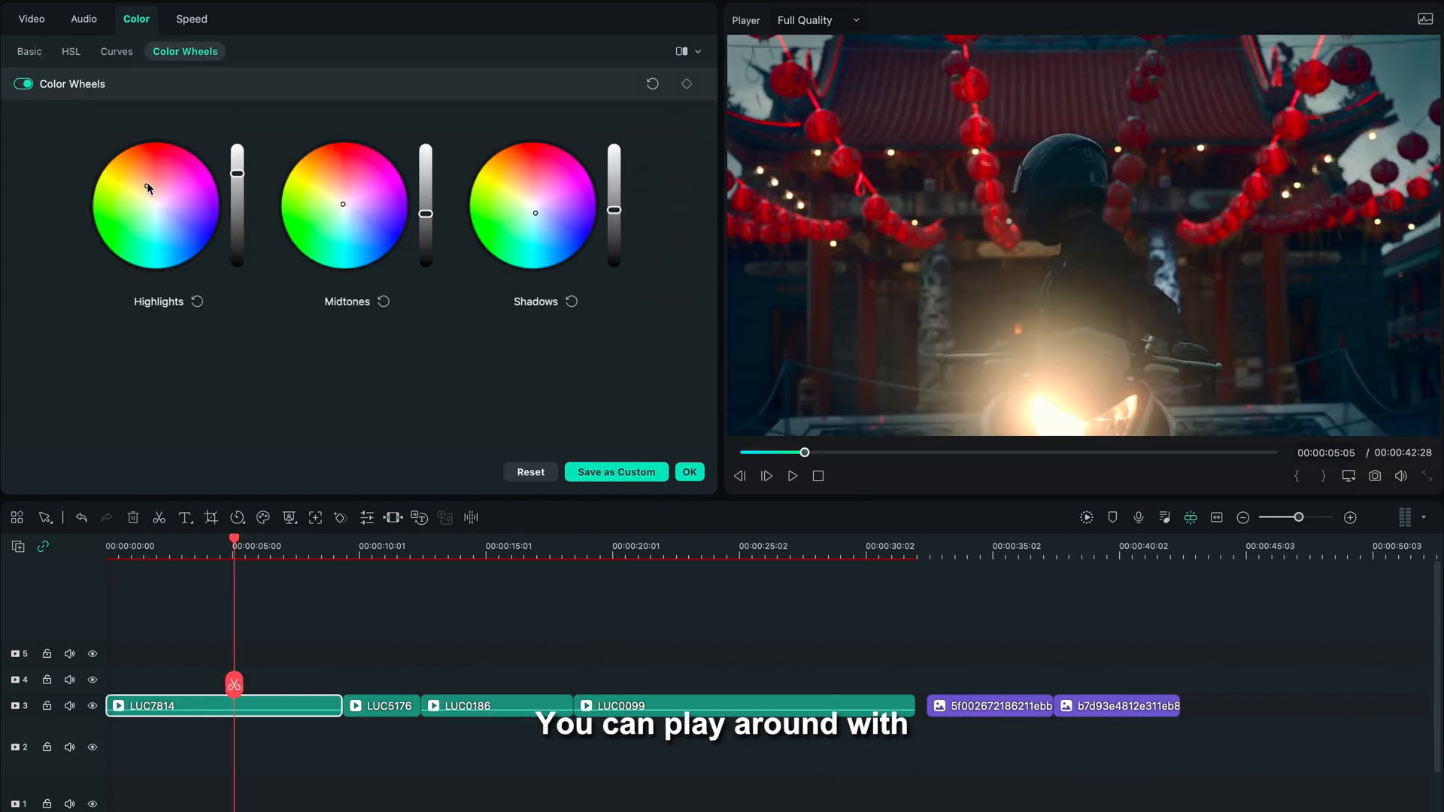
pyautogui.click(117, 50)
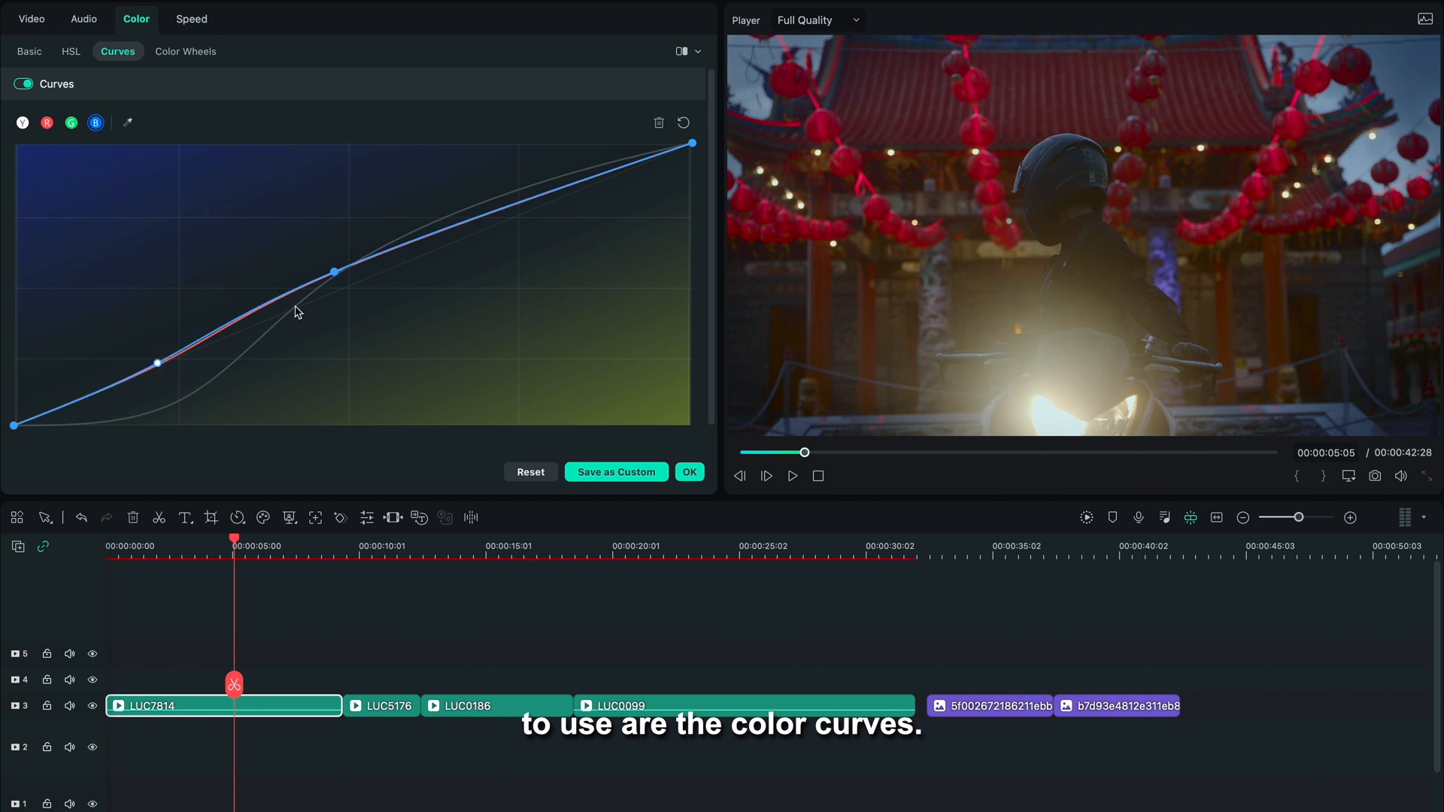
# Step: Drag the B curve's lower point, then view the police-car reference beside the clip
pyautogui.click(46, 123)
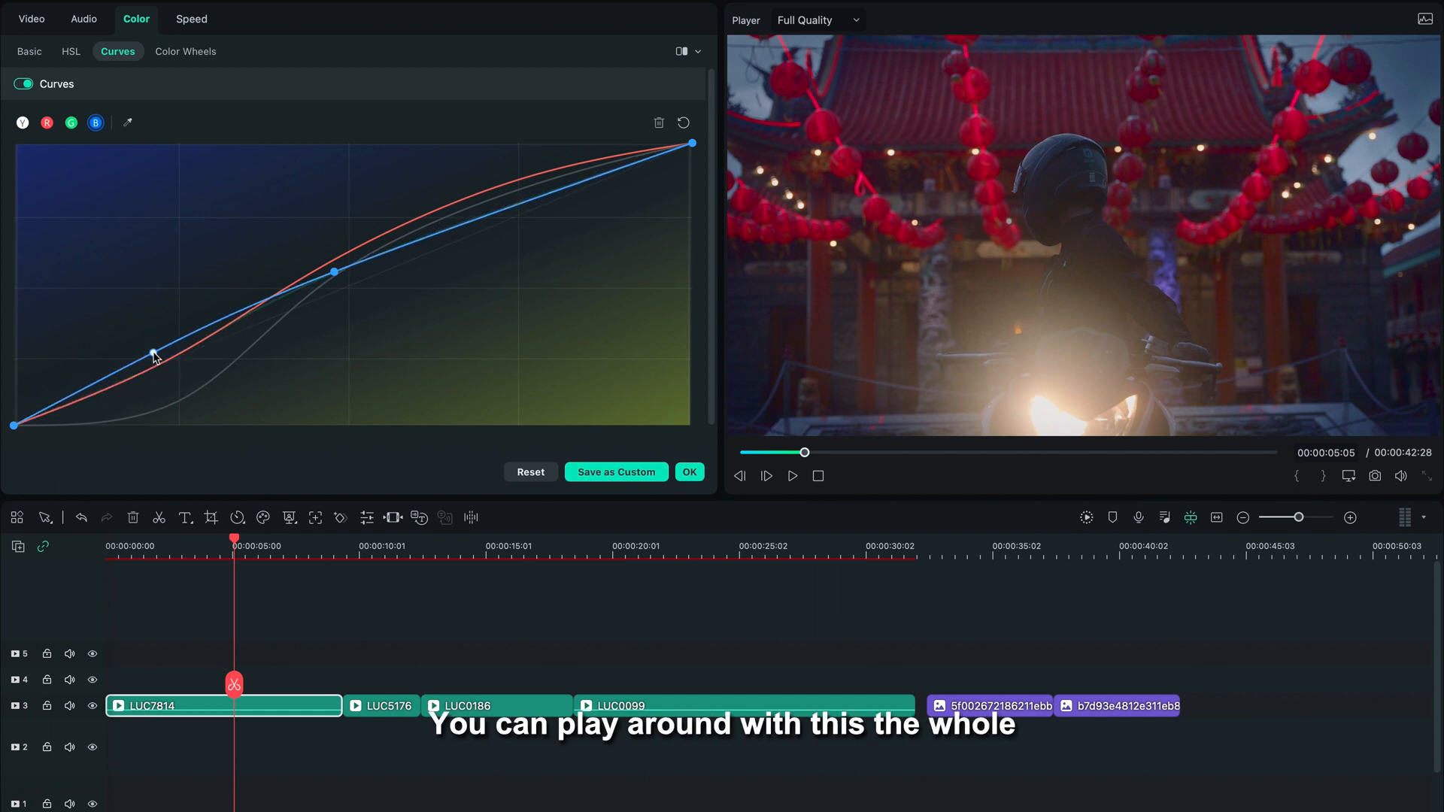
pyautogui.click(28, 51)
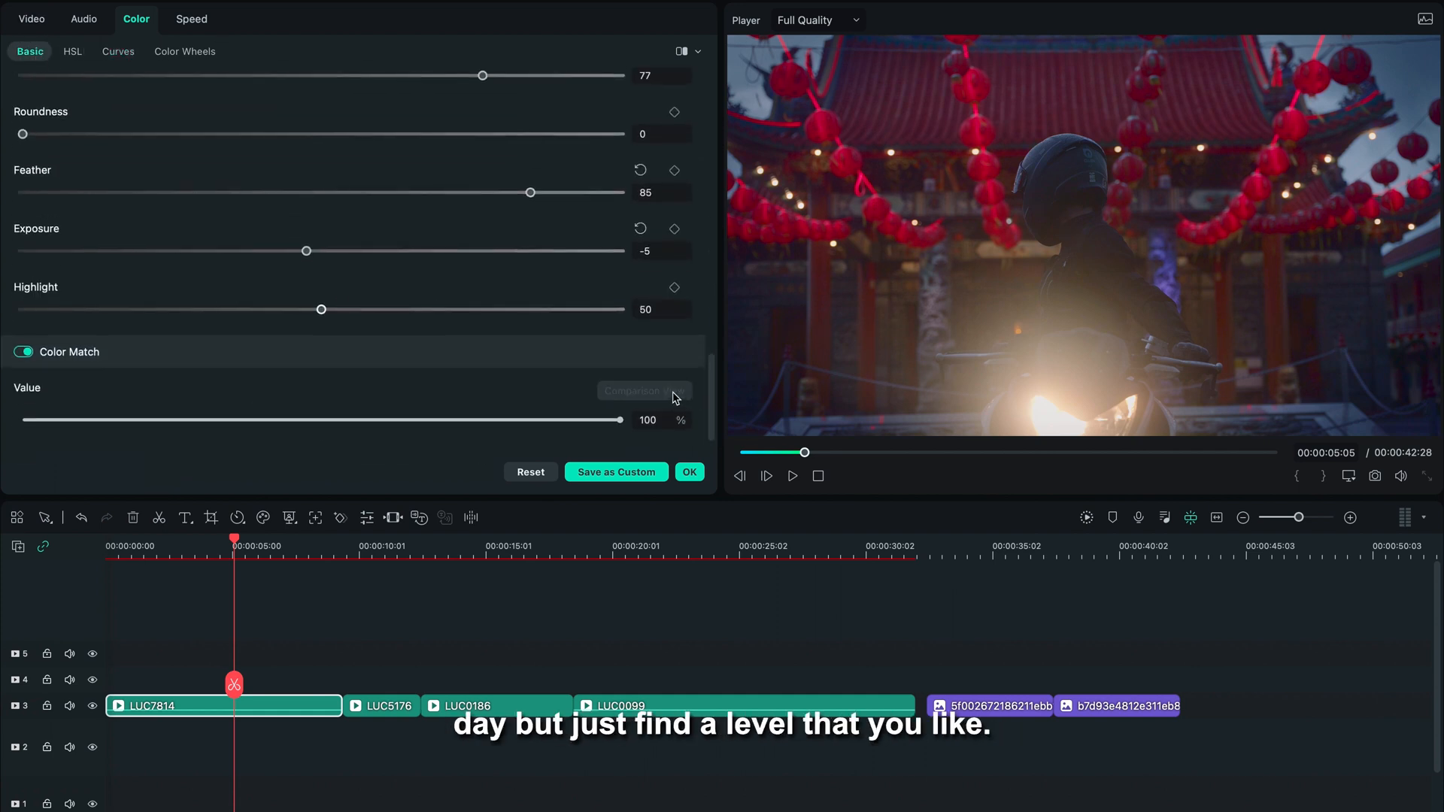
pyautogui.click(644, 391)
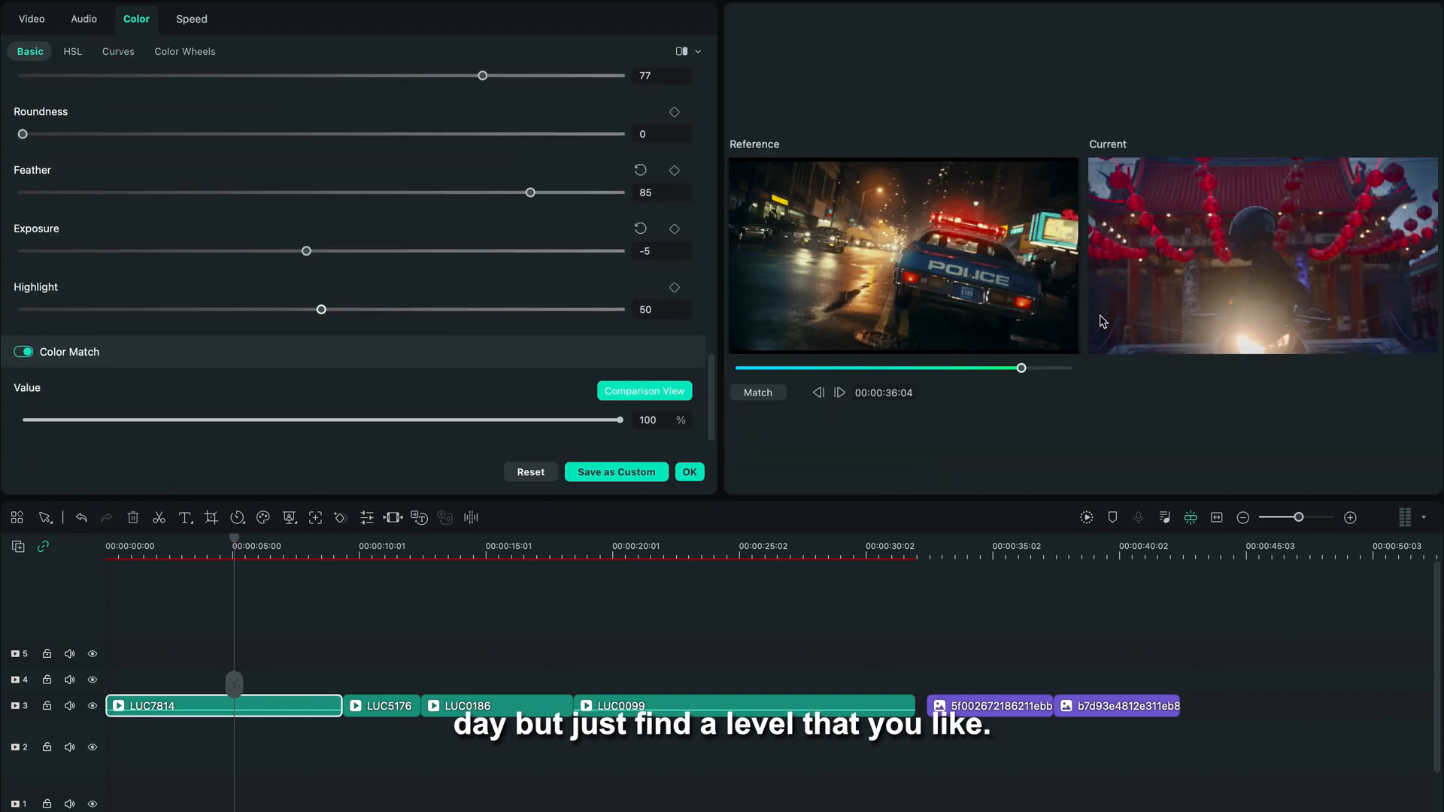
pyautogui.click(72, 52)
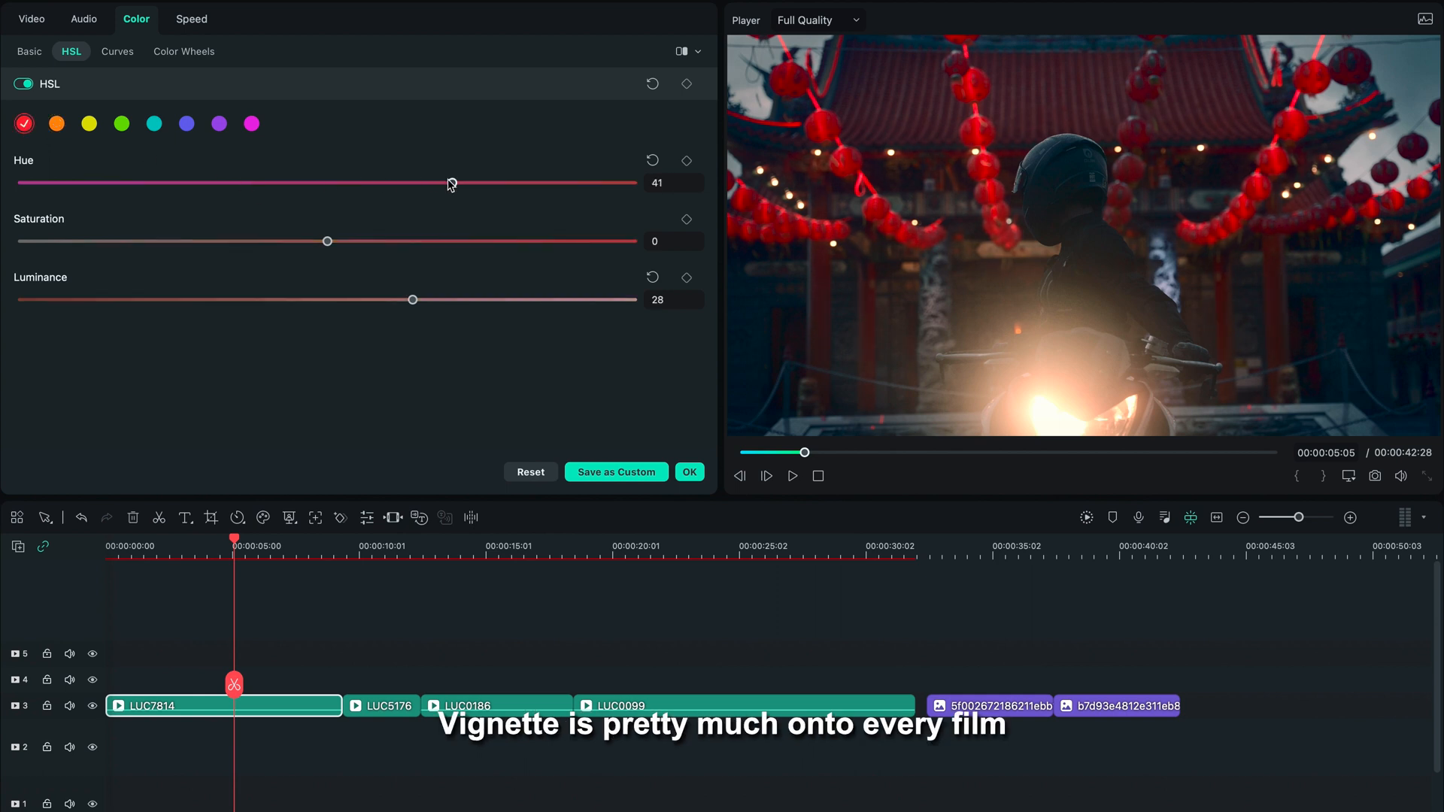
# Step: Shift the red tones' hue back down and select the blue tones
pyautogui.moveTo(450, 182); pyautogui.dragTo(363, 183)
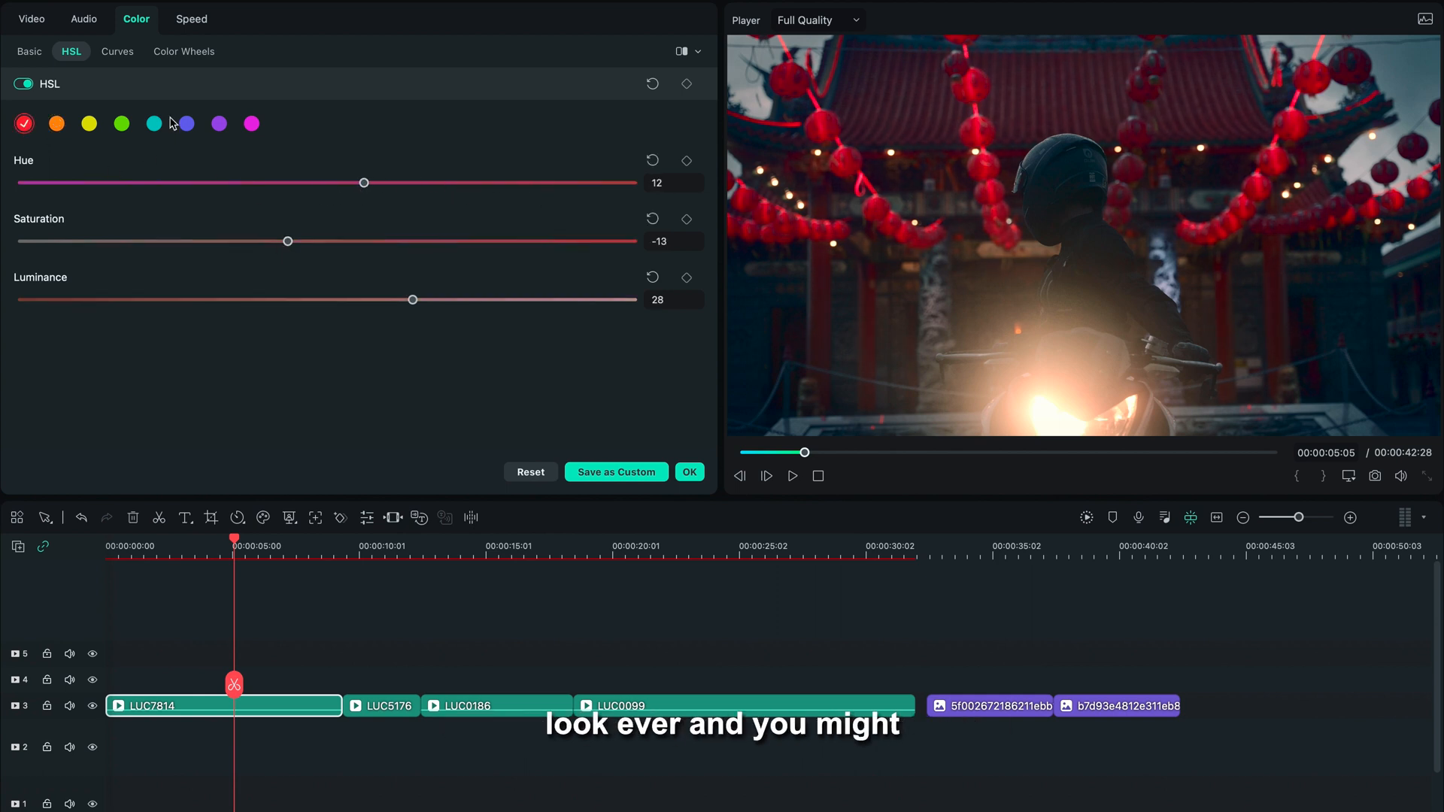
pyautogui.click(185, 123)
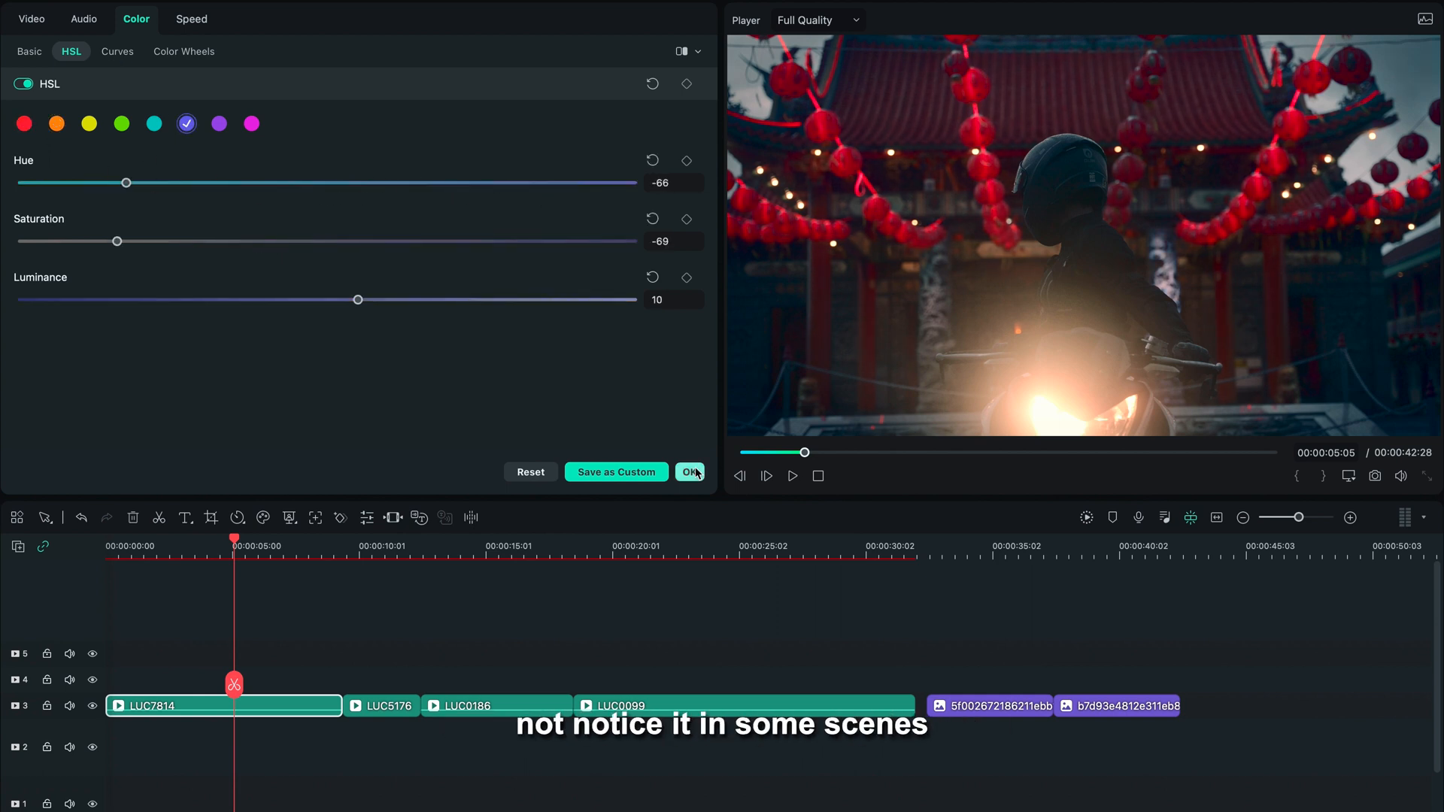
pyautogui.click(28, 52)
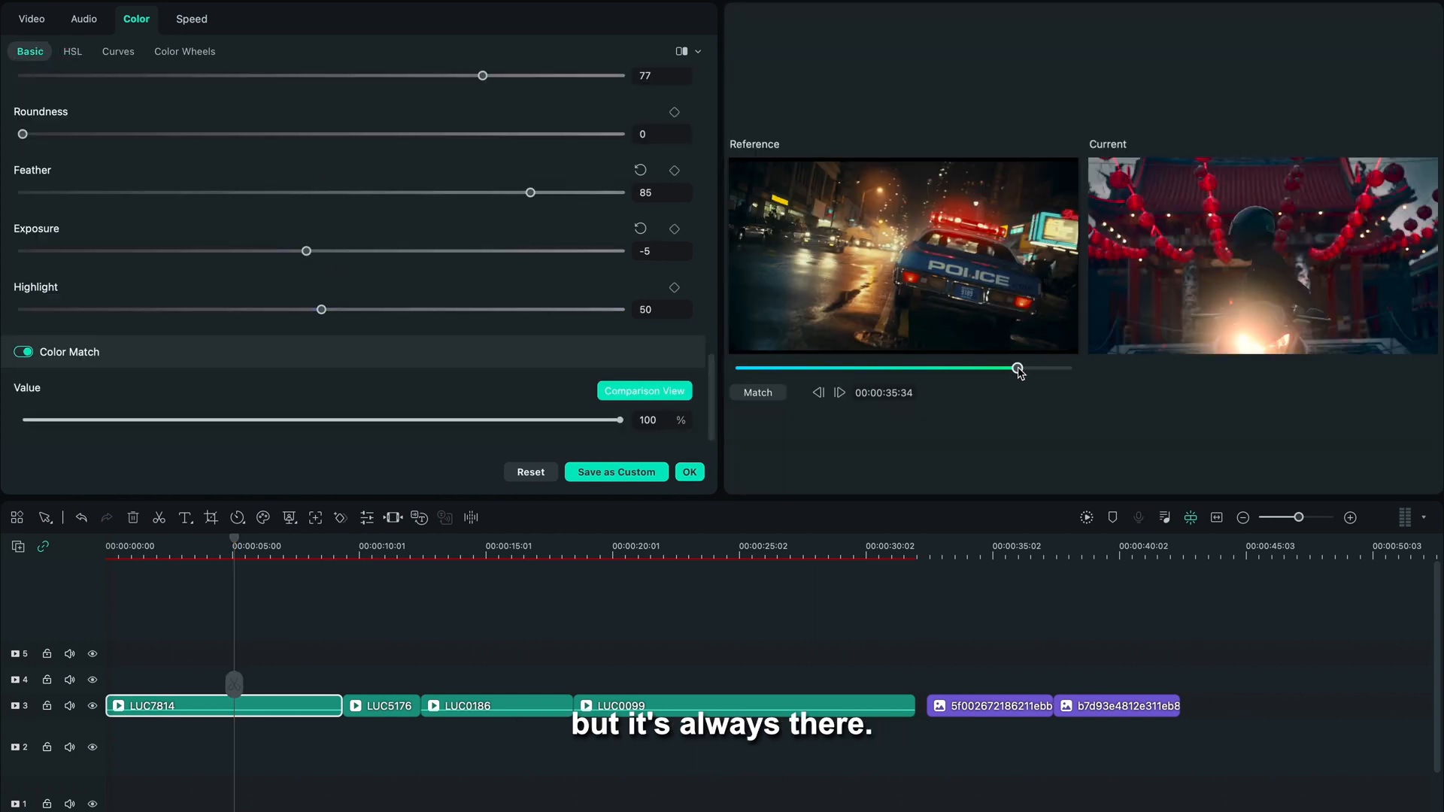
# Step: Darken LUC7814's edges with Vignette Amount -30
pyautogui.scroll(-3)
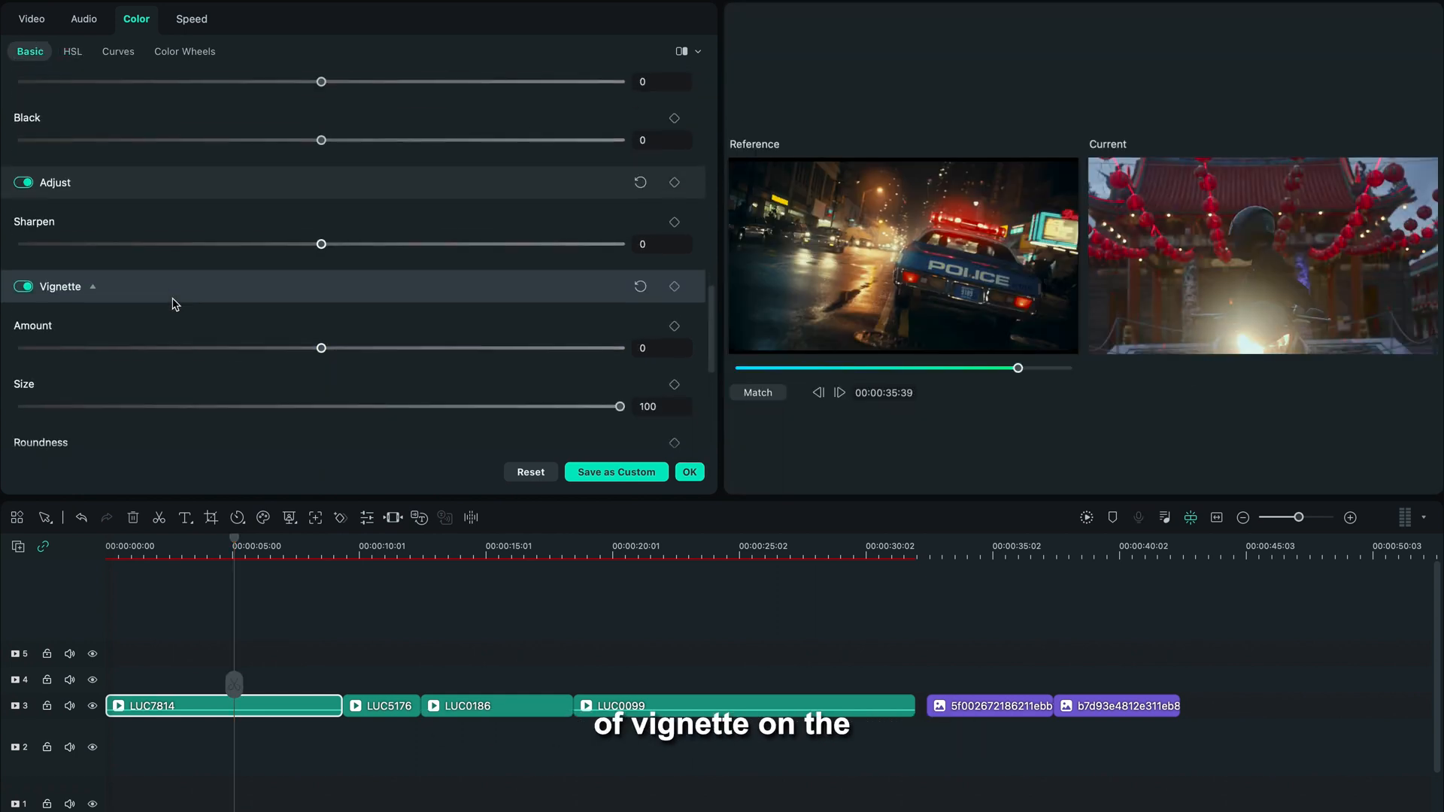
pyautogui.moveTo(321, 348); pyautogui.dragTo(417, 348)
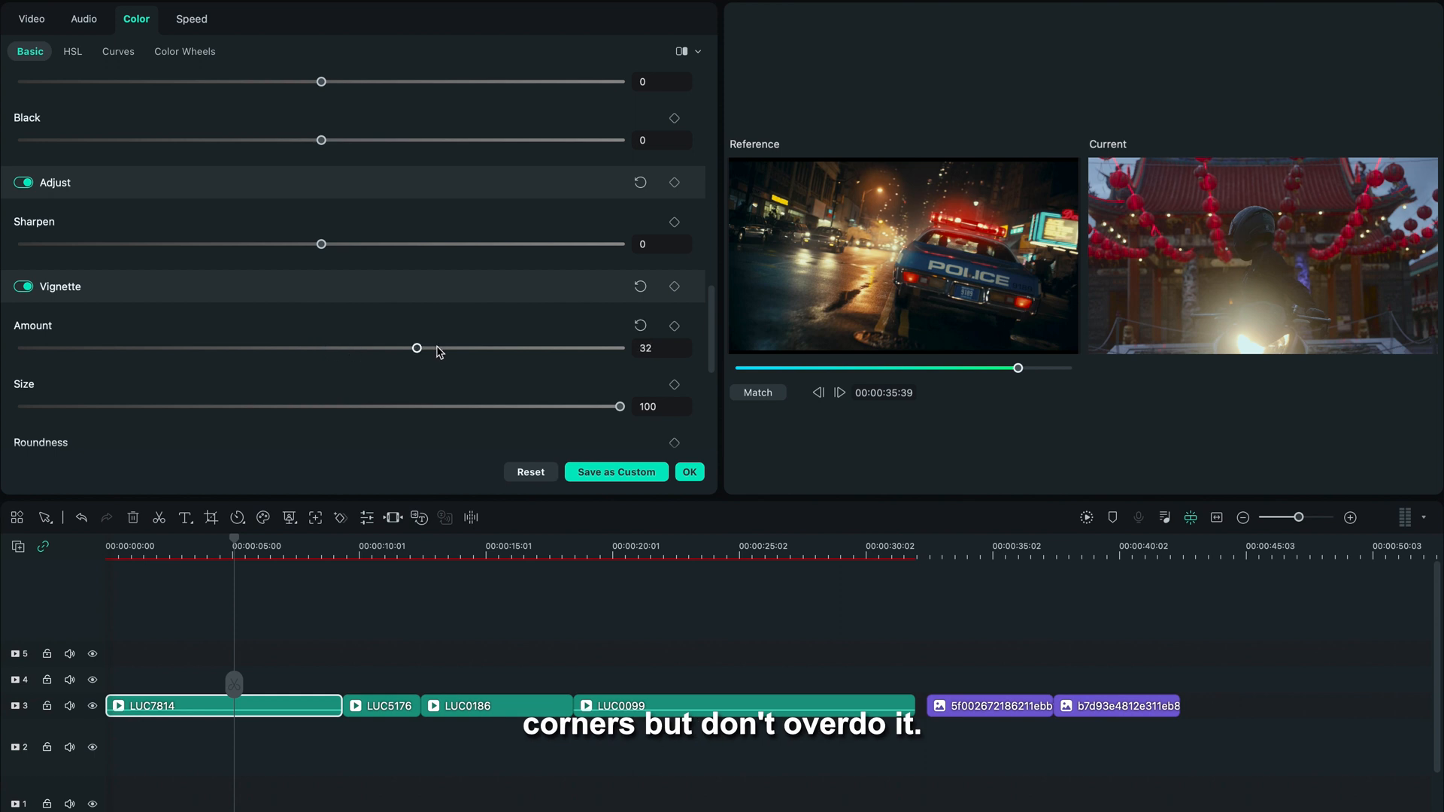
pyautogui.moveTo(417, 348); pyautogui.dragTo(233, 205)
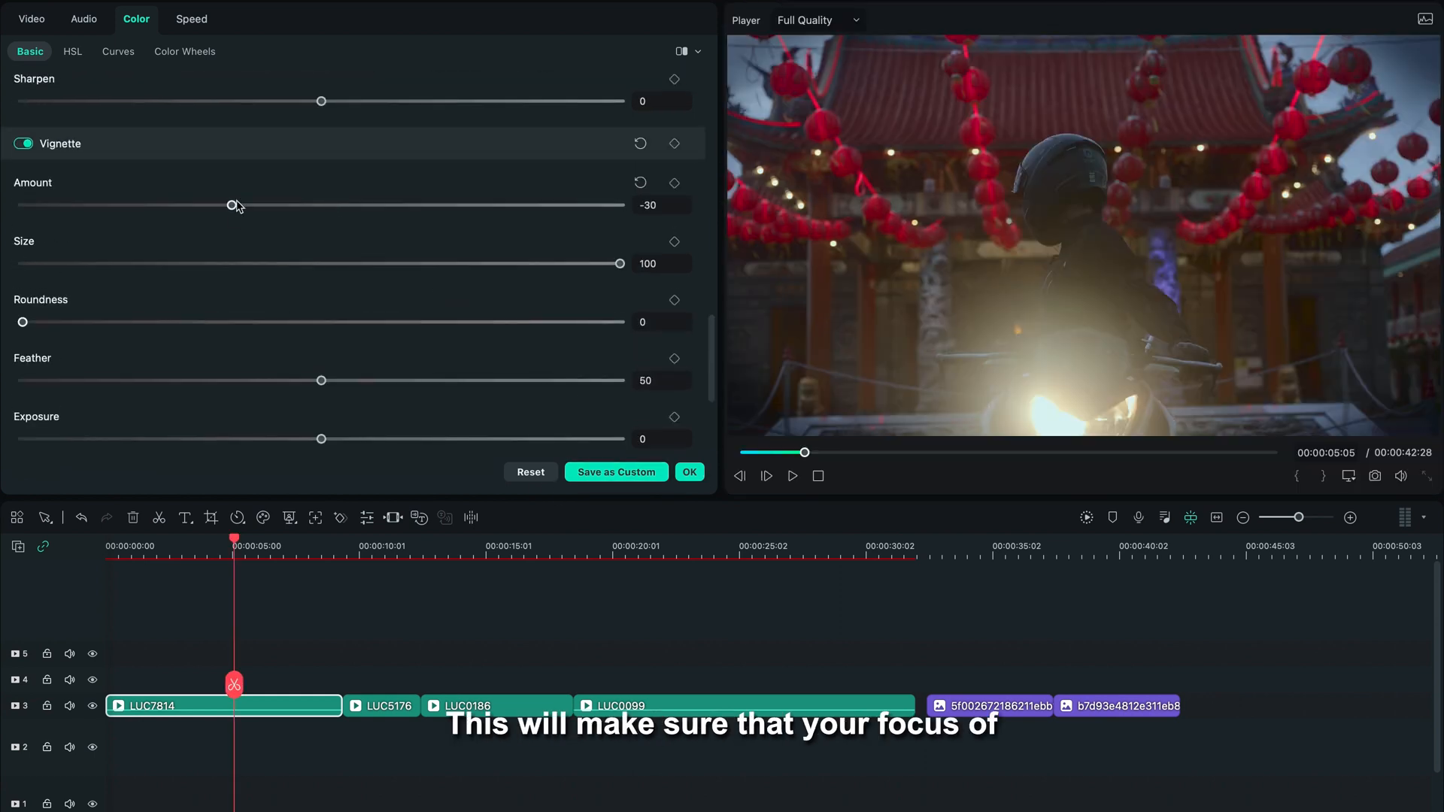
pyautogui.scroll(-3)
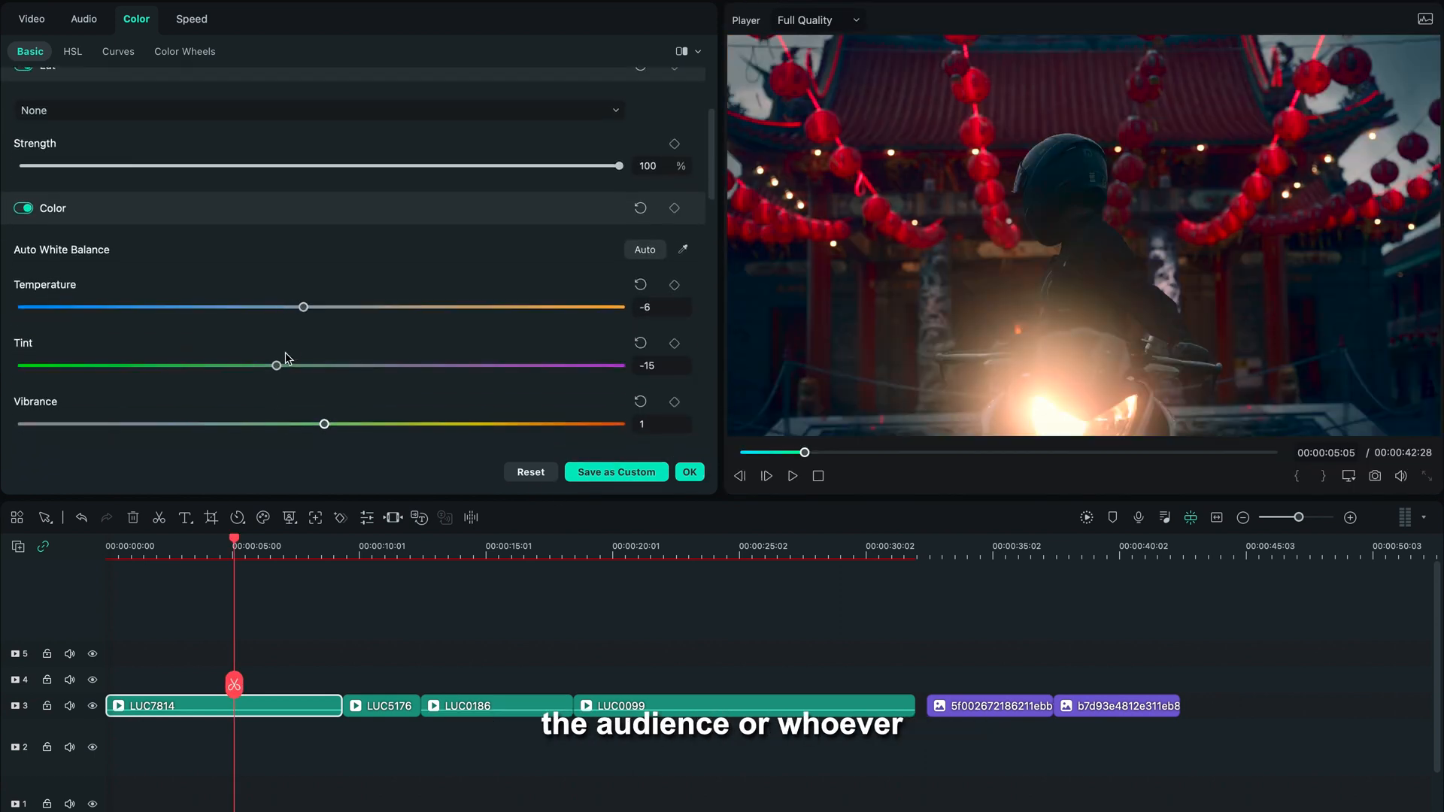
pyautogui.scroll(-3)
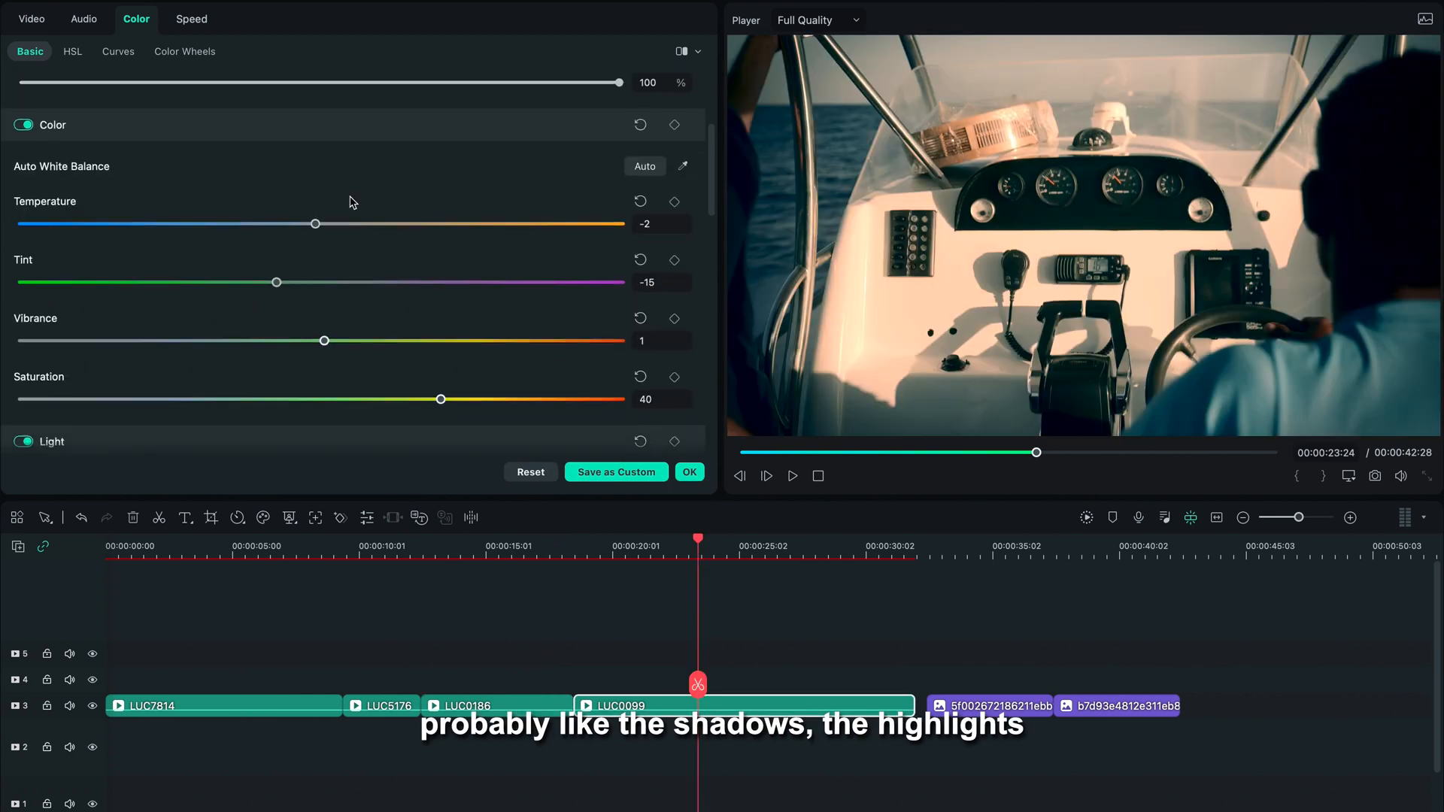
# Step: Set LUC0099 to Temperature -2, Tint -15 and Saturation 40
pyautogui.click(184, 52)
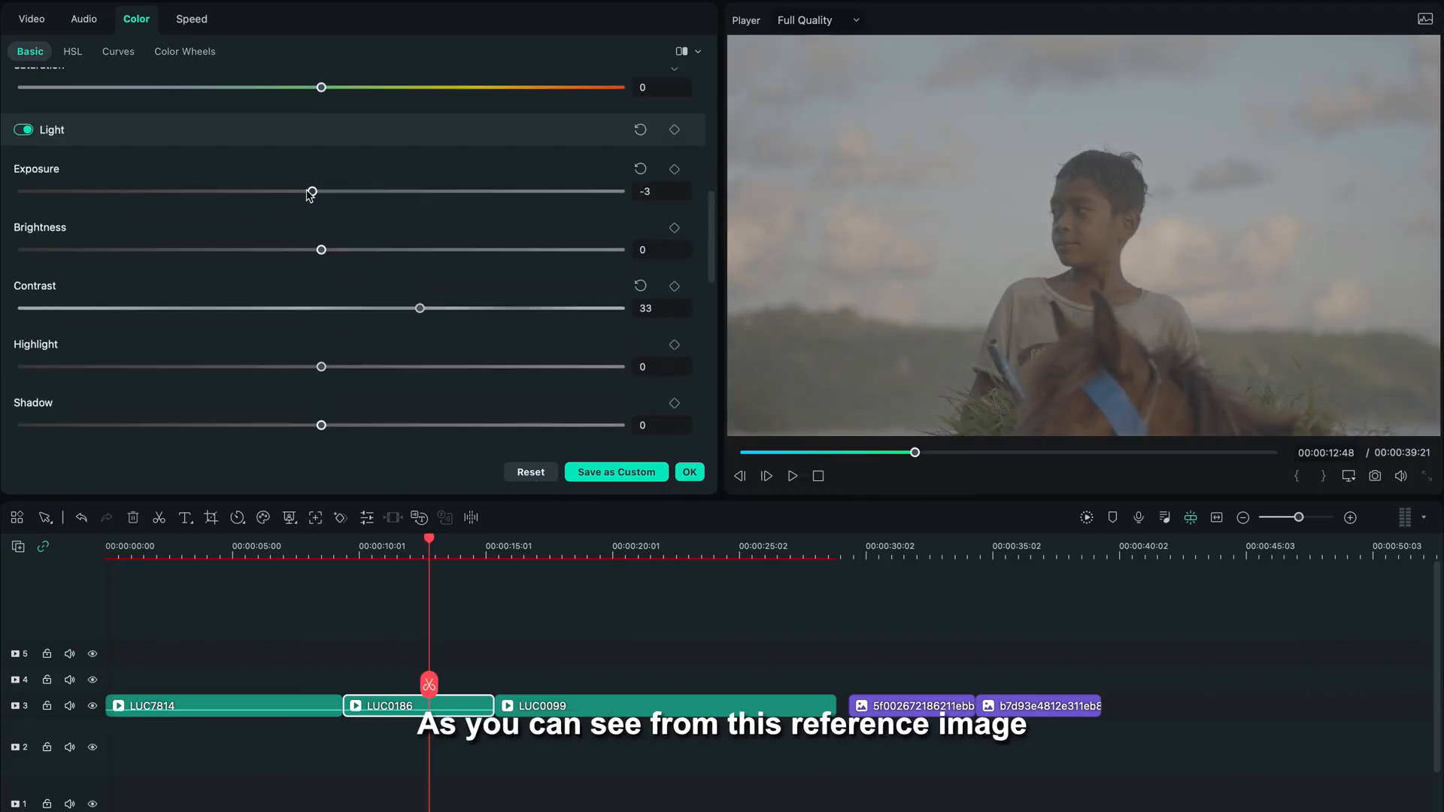
# Step: Bend LUC0186's luminance curve into an S-shaped contrast curve
pyautogui.click(117, 51)
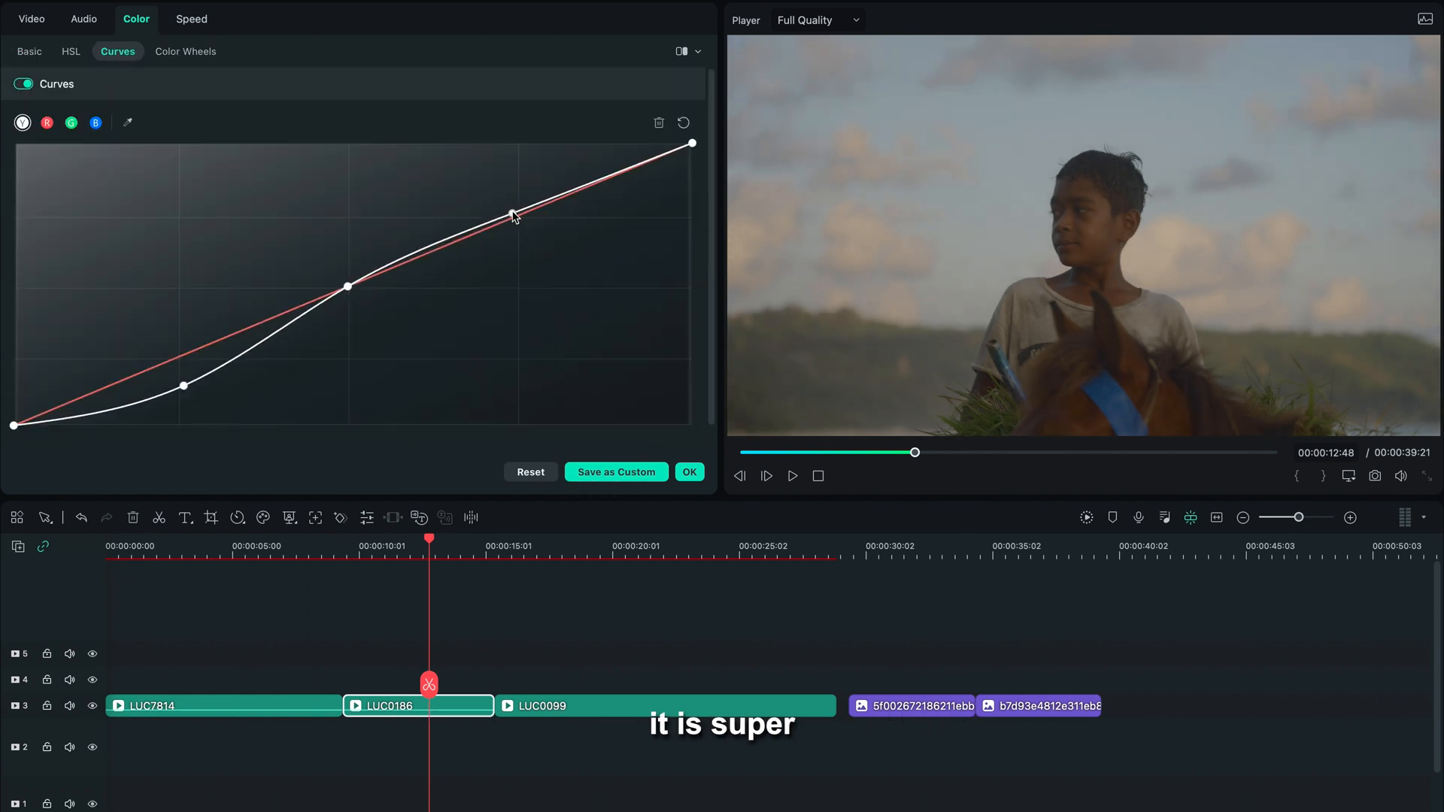
pyautogui.click(29, 52)
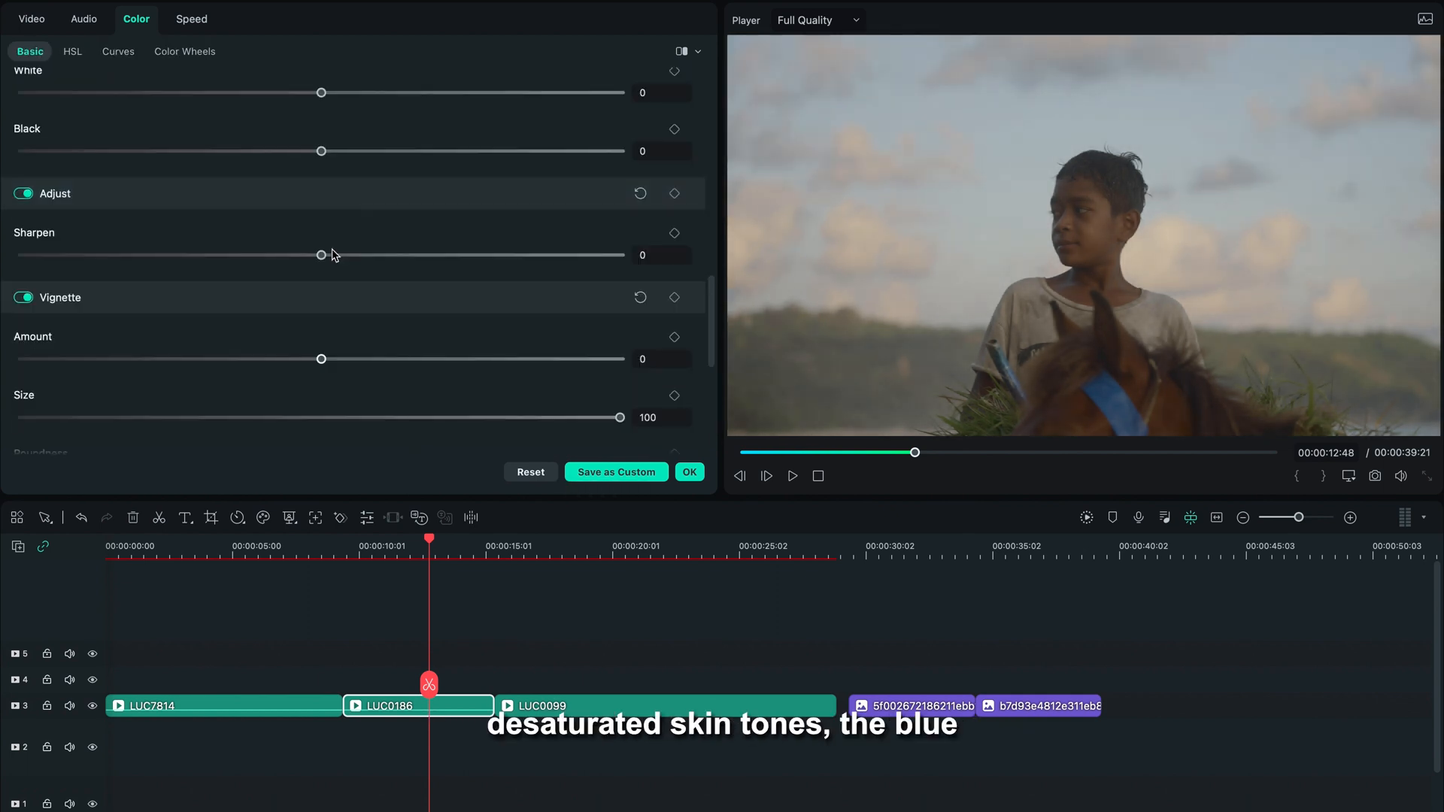
pyautogui.scroll(-3)
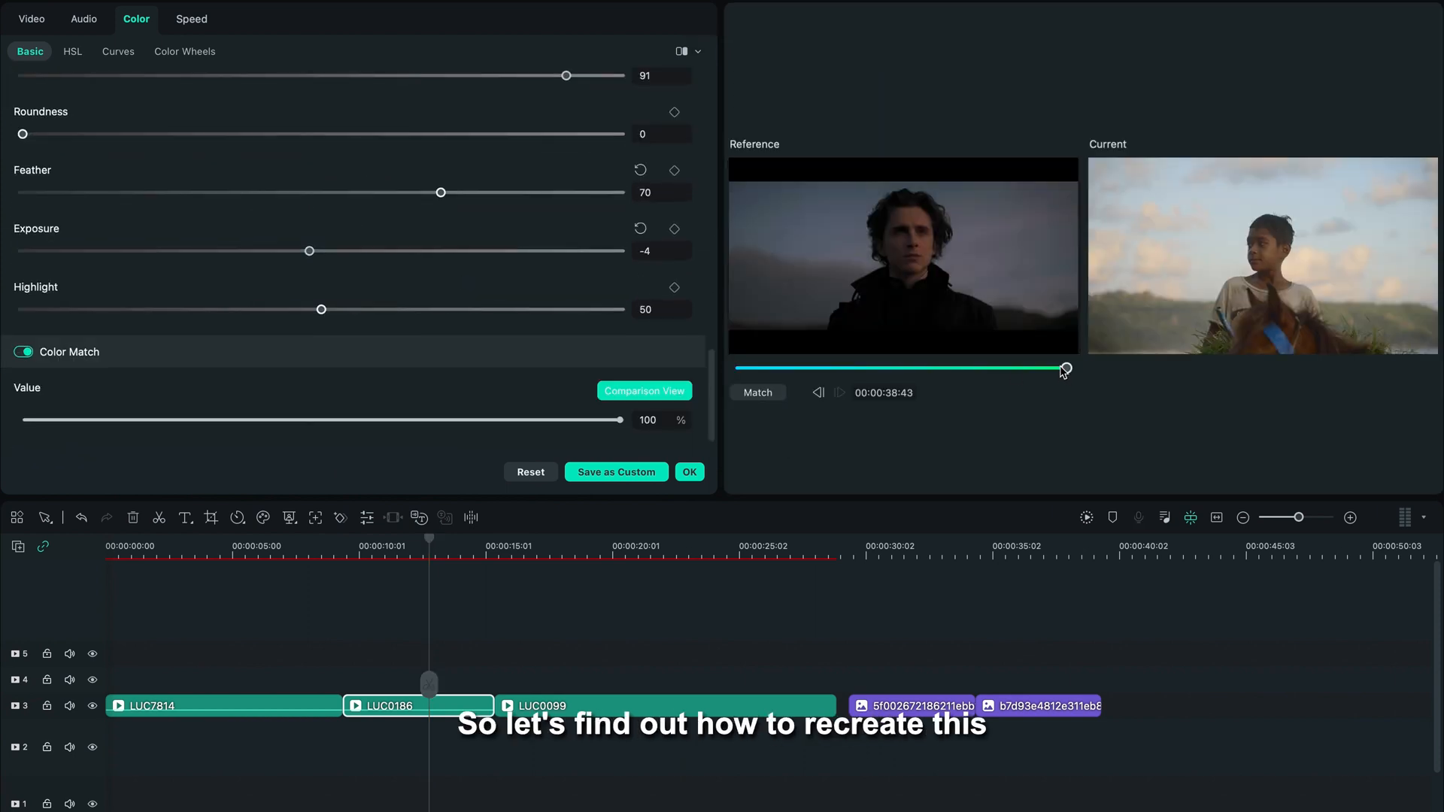
pyautogui.click(117, 50)
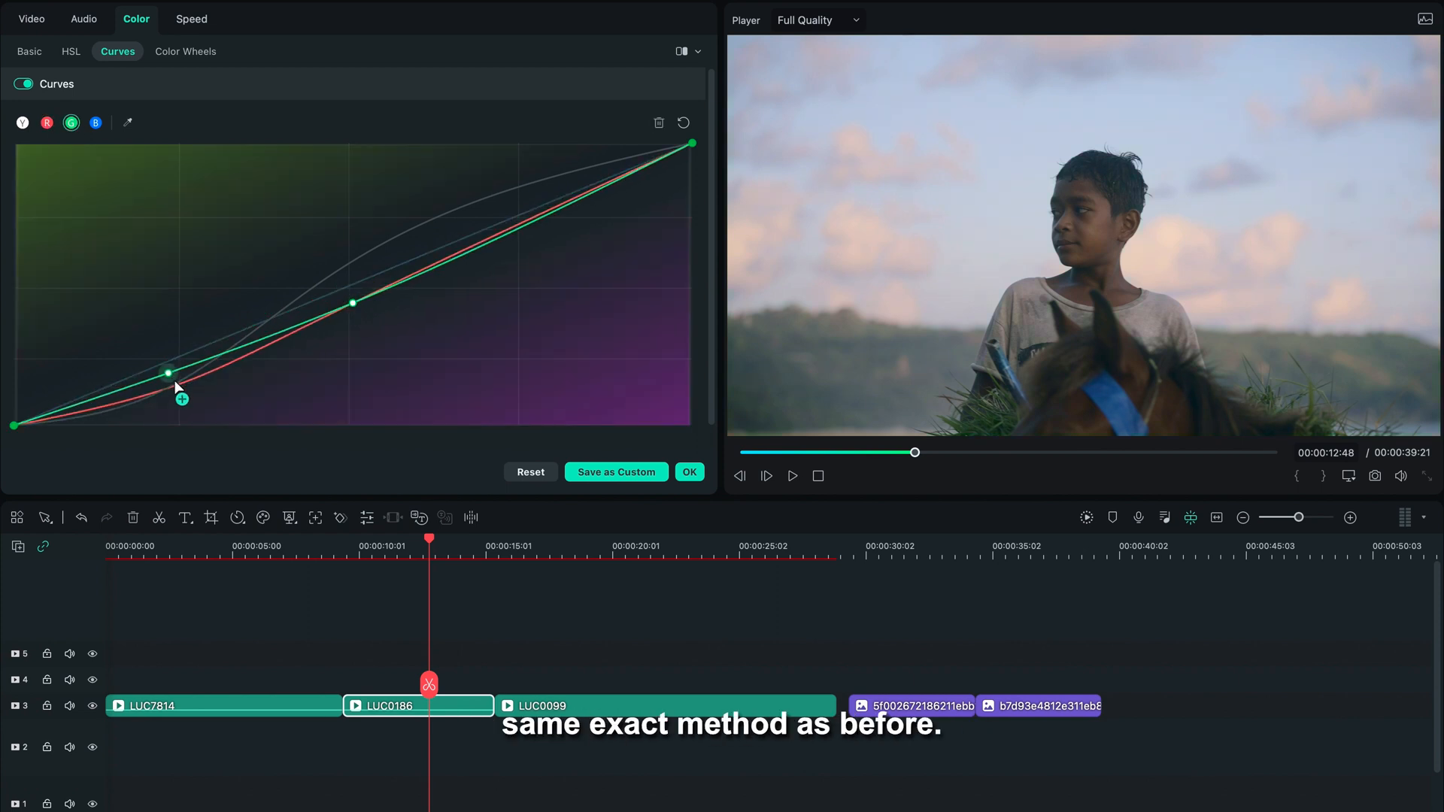
# Step: Add points on the blue, green and red channel curves
pyautogui.click(95, 122)
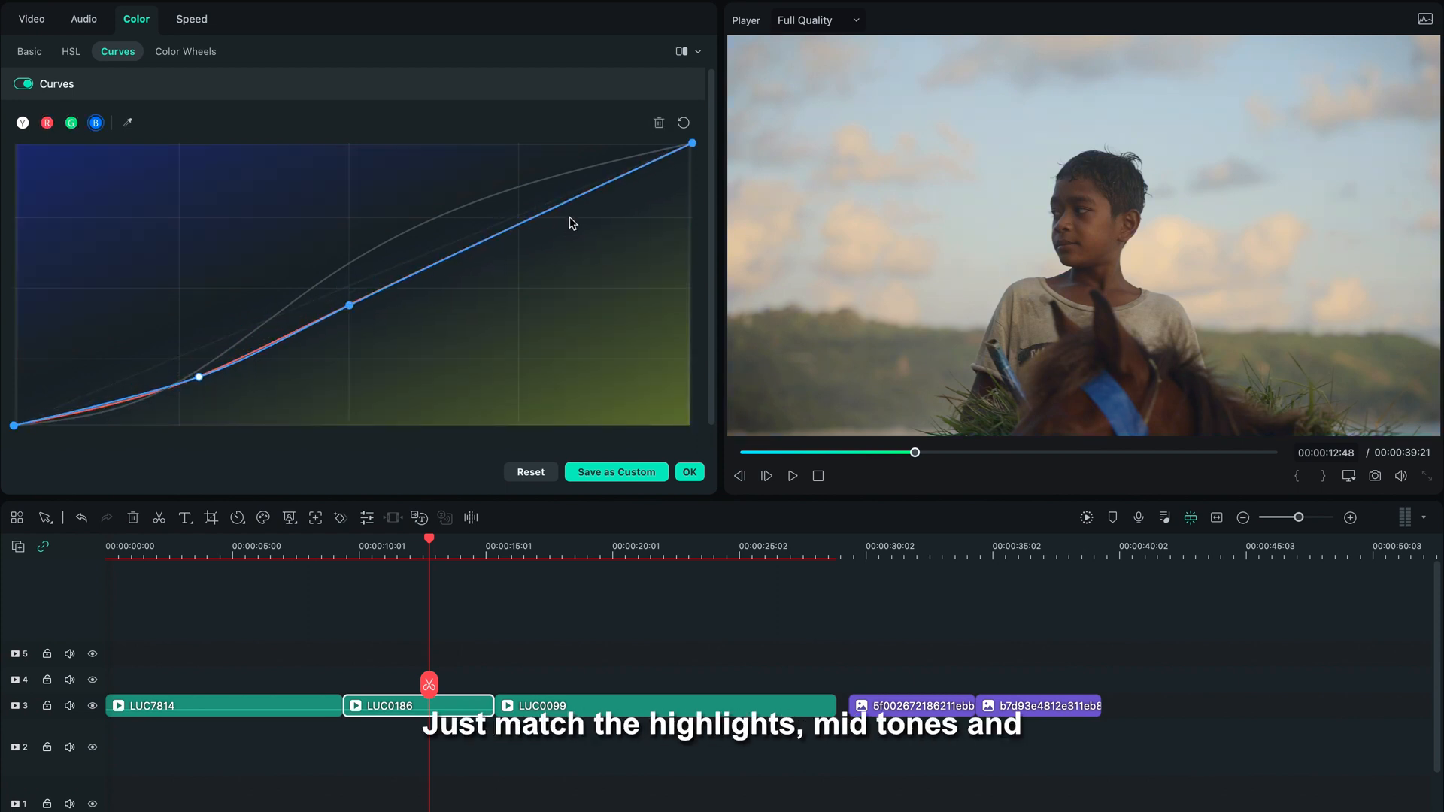
pyautogui.click(46, 122)
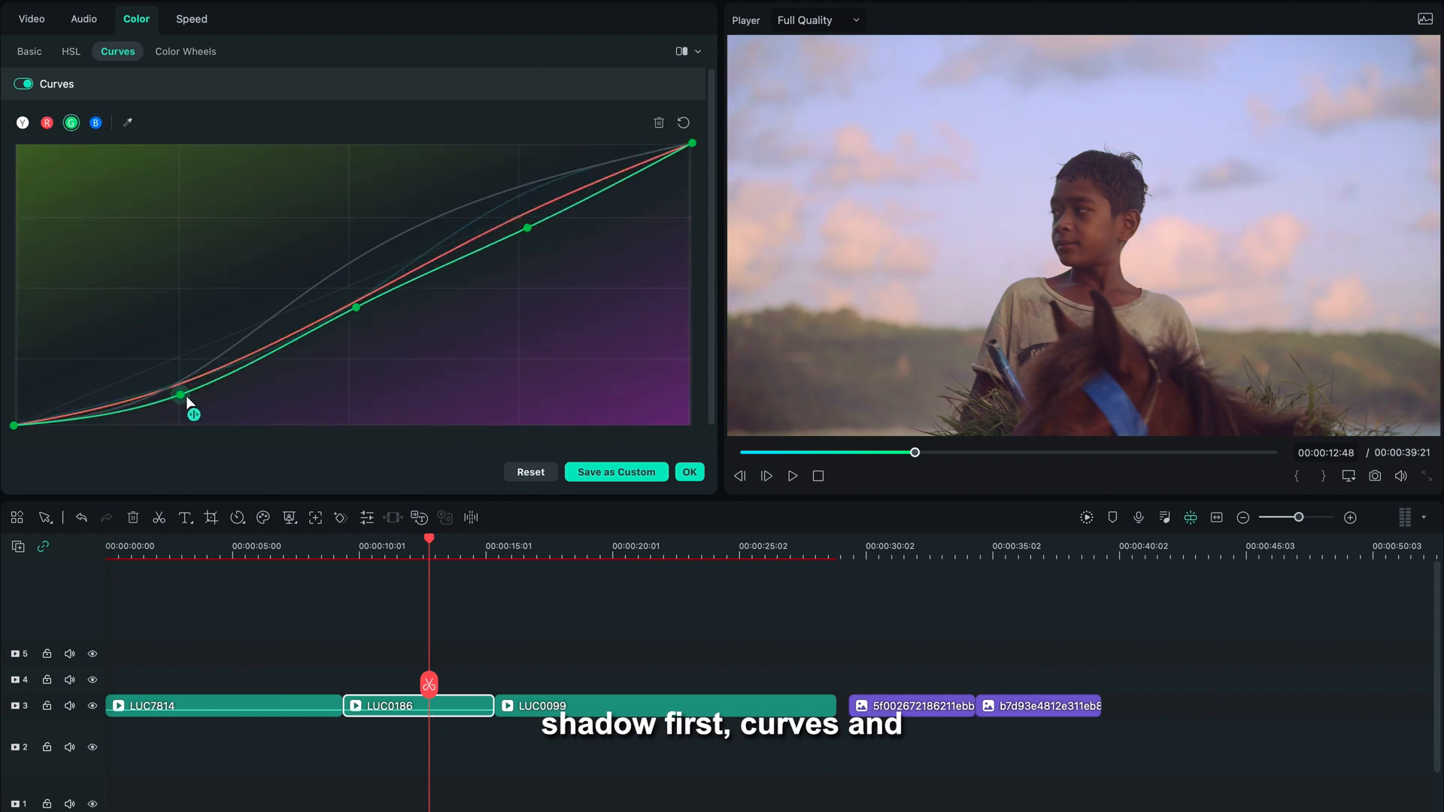
pyautogui.click(47, 123)
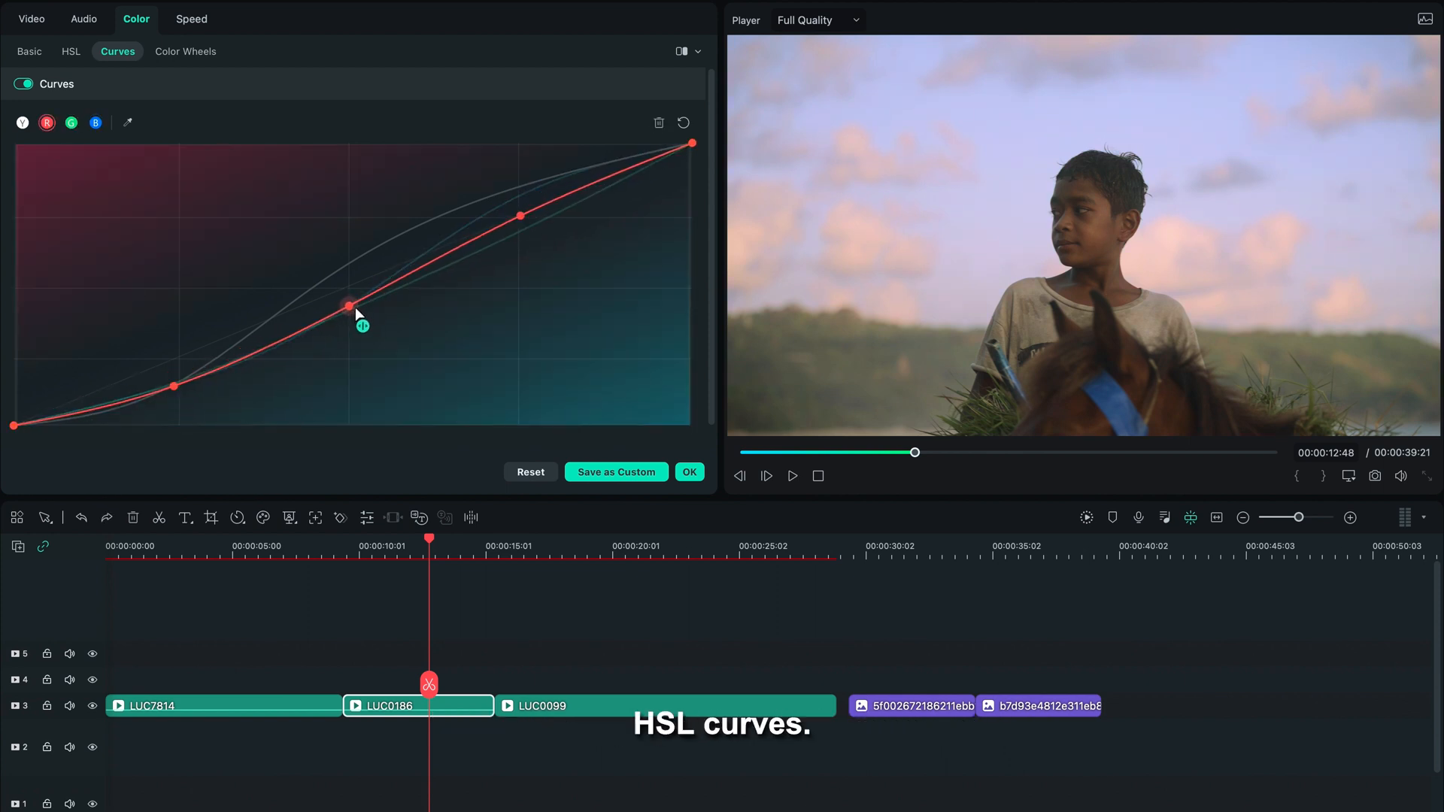
pyautogui.click(186, 52)
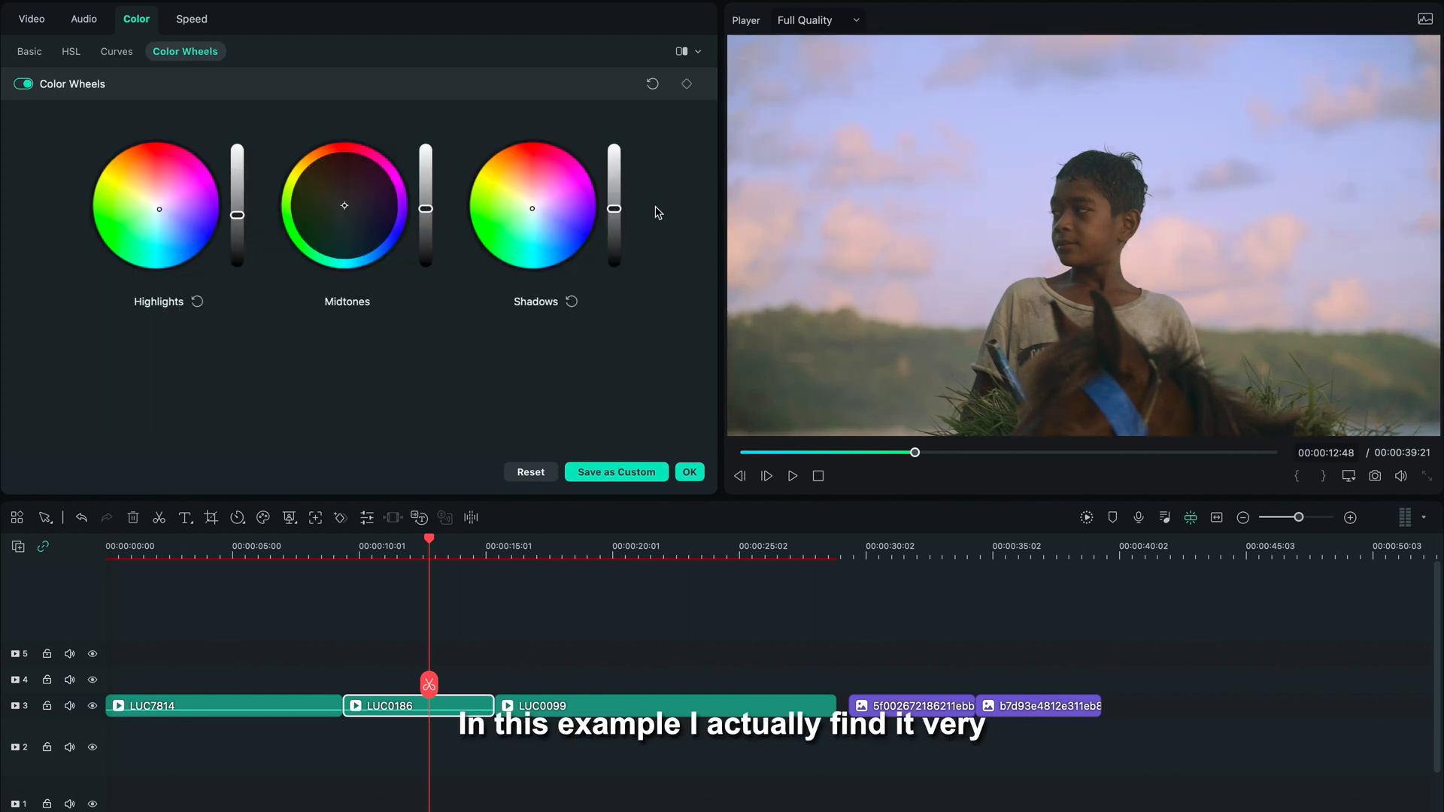
# Step: In HSL, drop blue saturation to -93 and shift orange, red and yellow hues
pyautogui.click(71, 52)
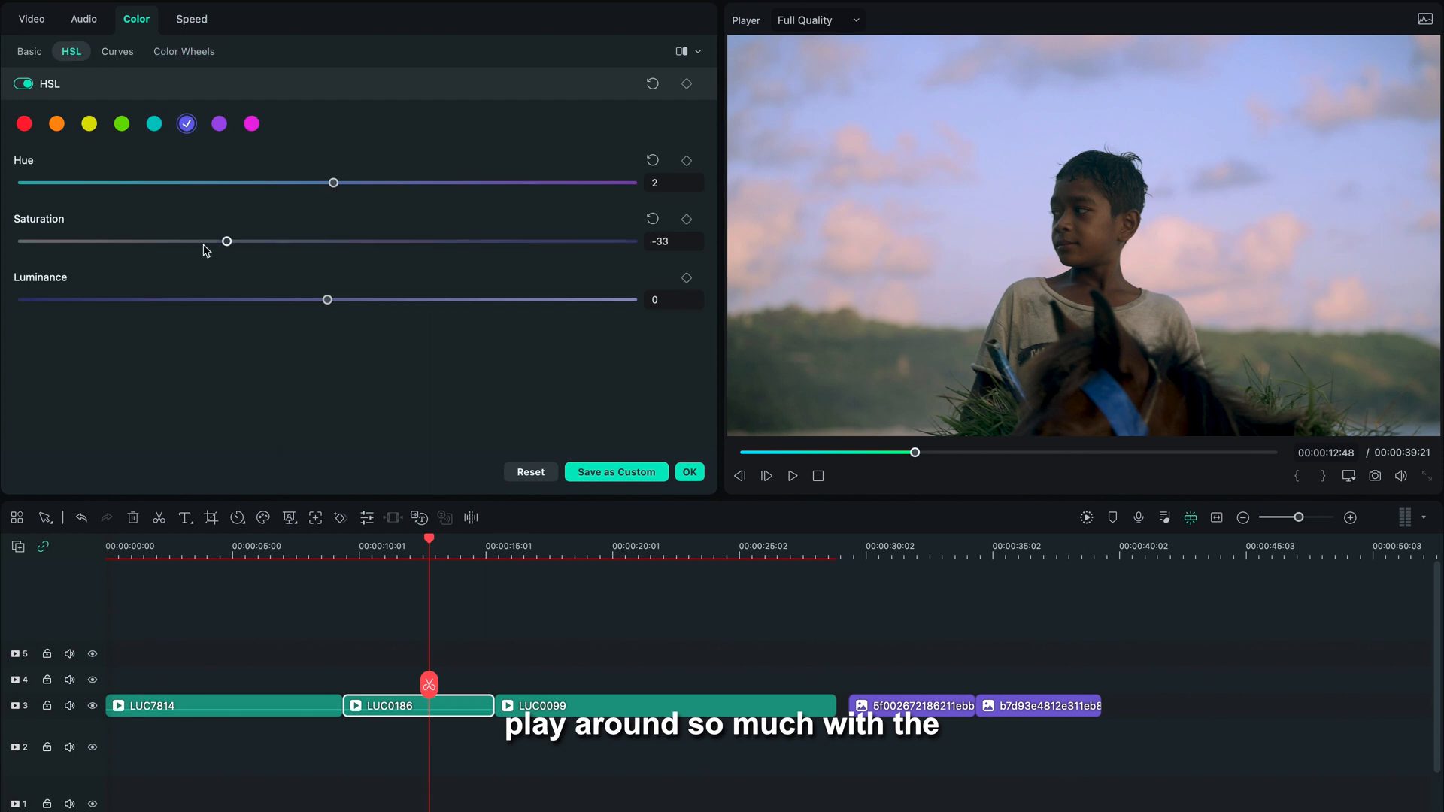
pyautogui.moveTo(226, 242); pyautogui.dragTo(43, 241)
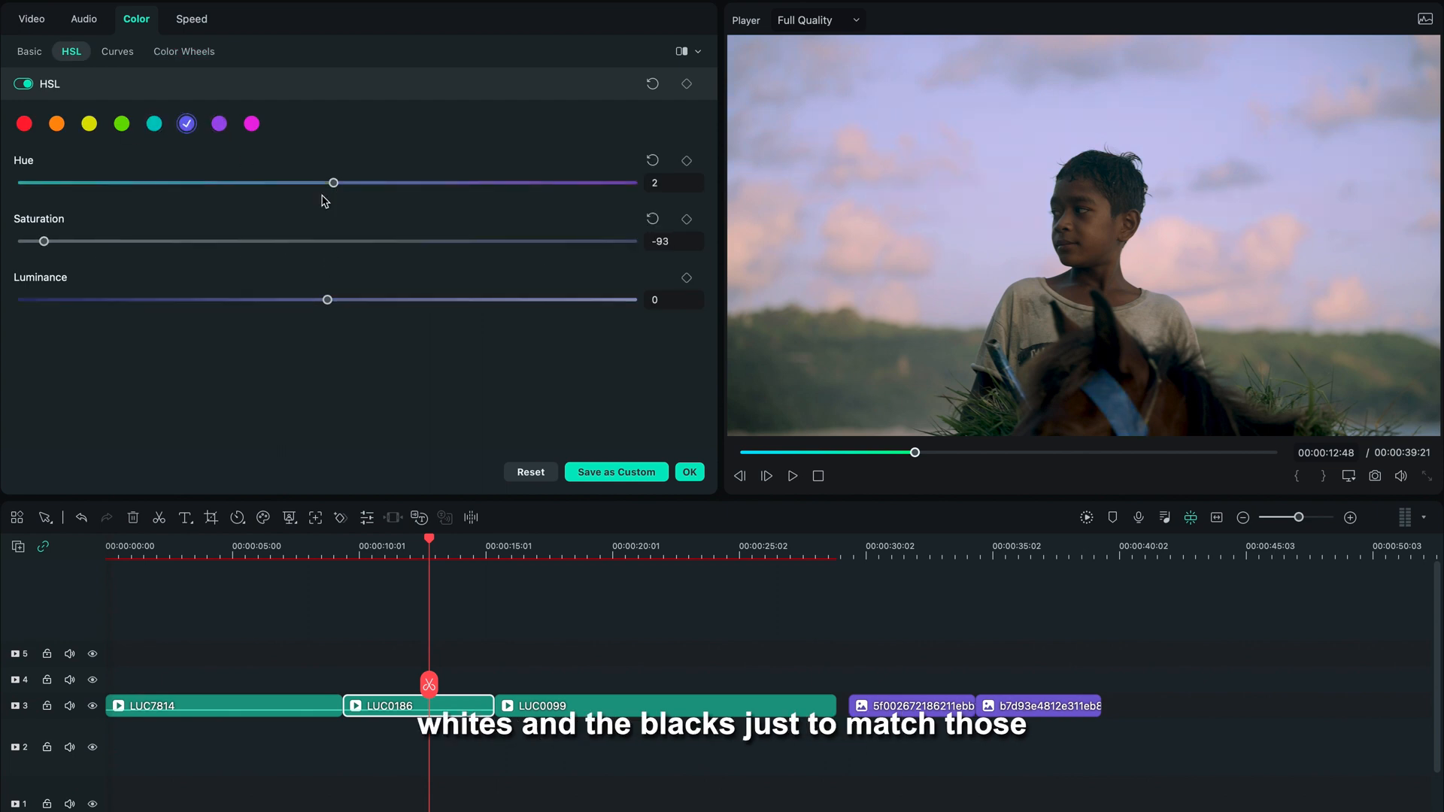
pyautogui.click(184, 52)
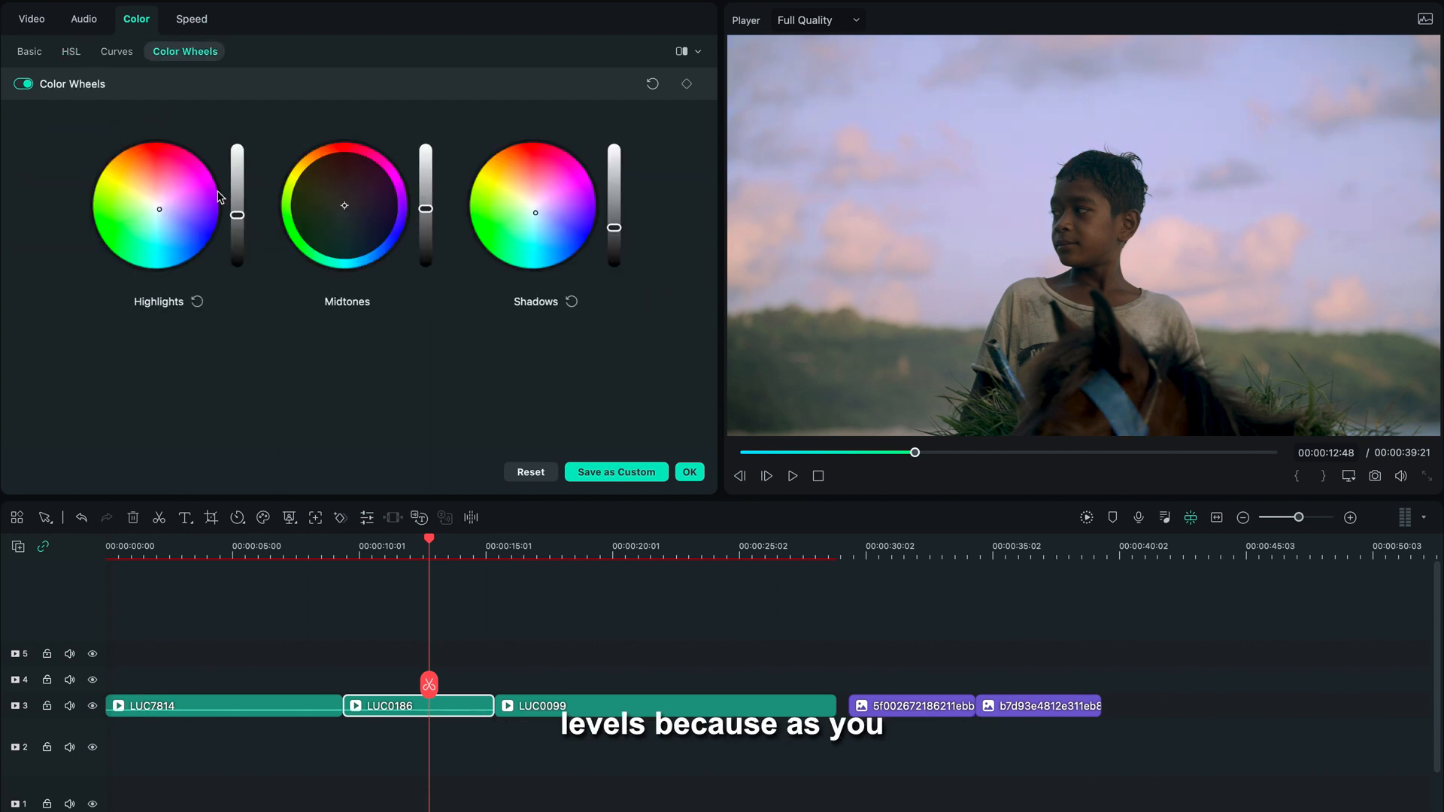
pyautogui.click(70, 51)
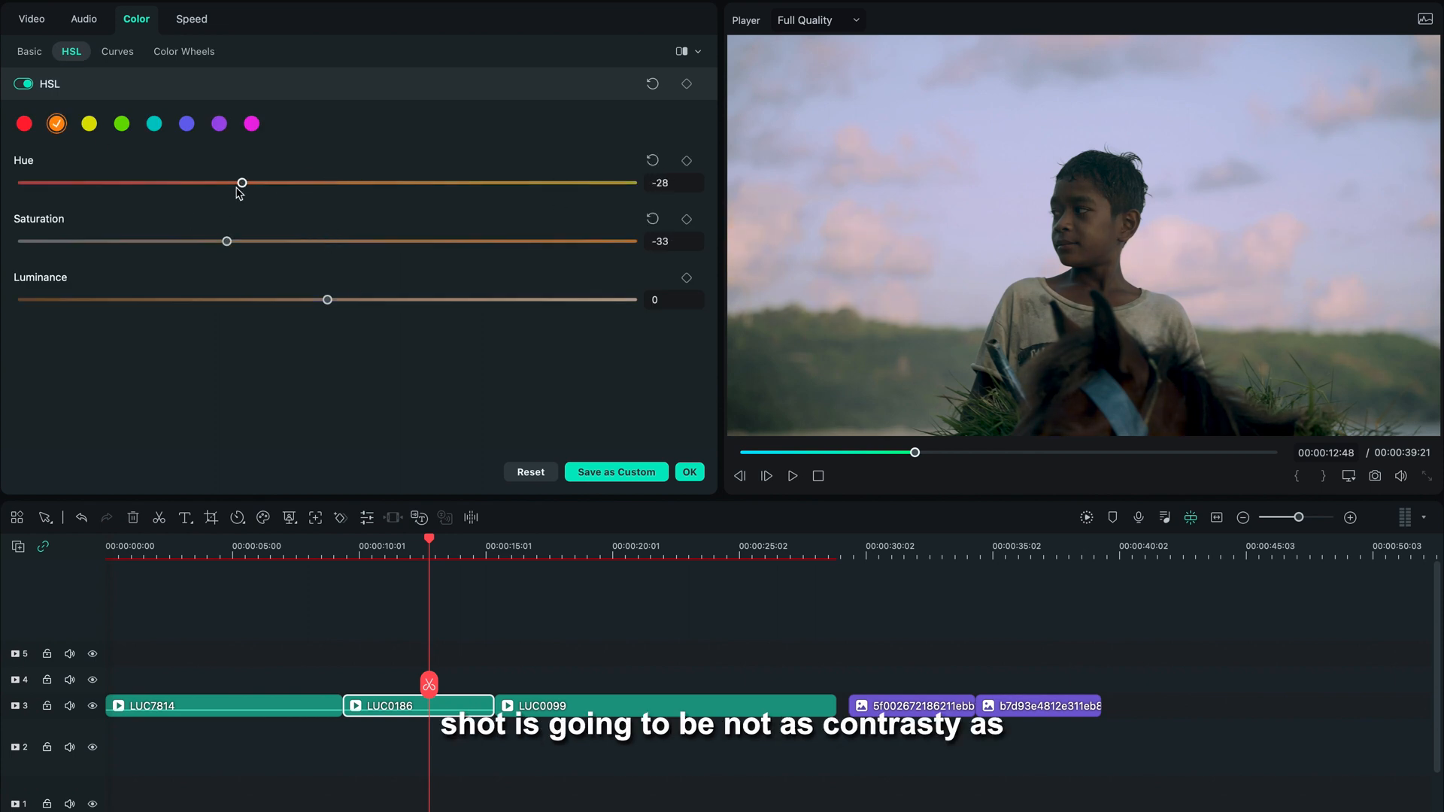
pyautogui.click(24, 123)
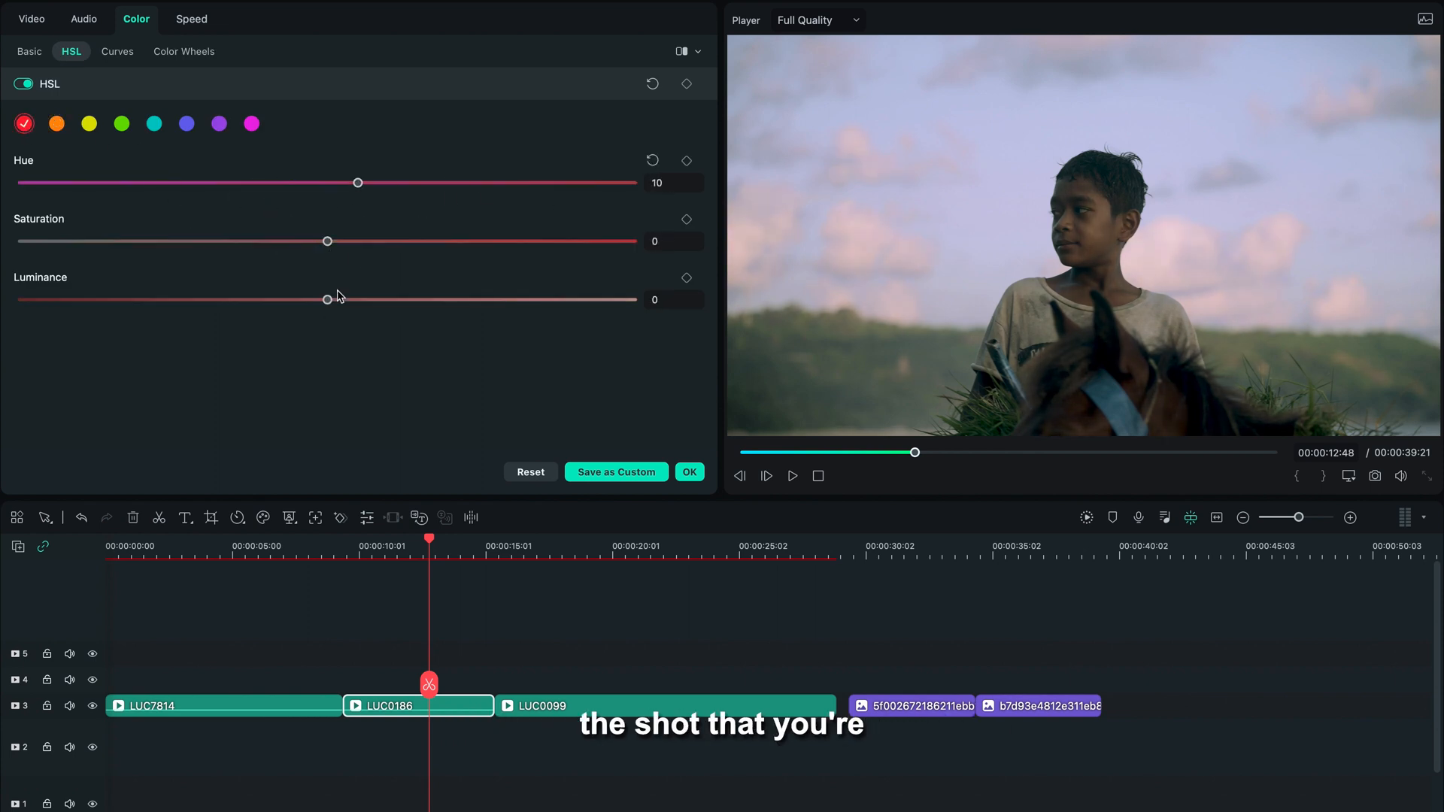
pyautogui.click(121, 123)
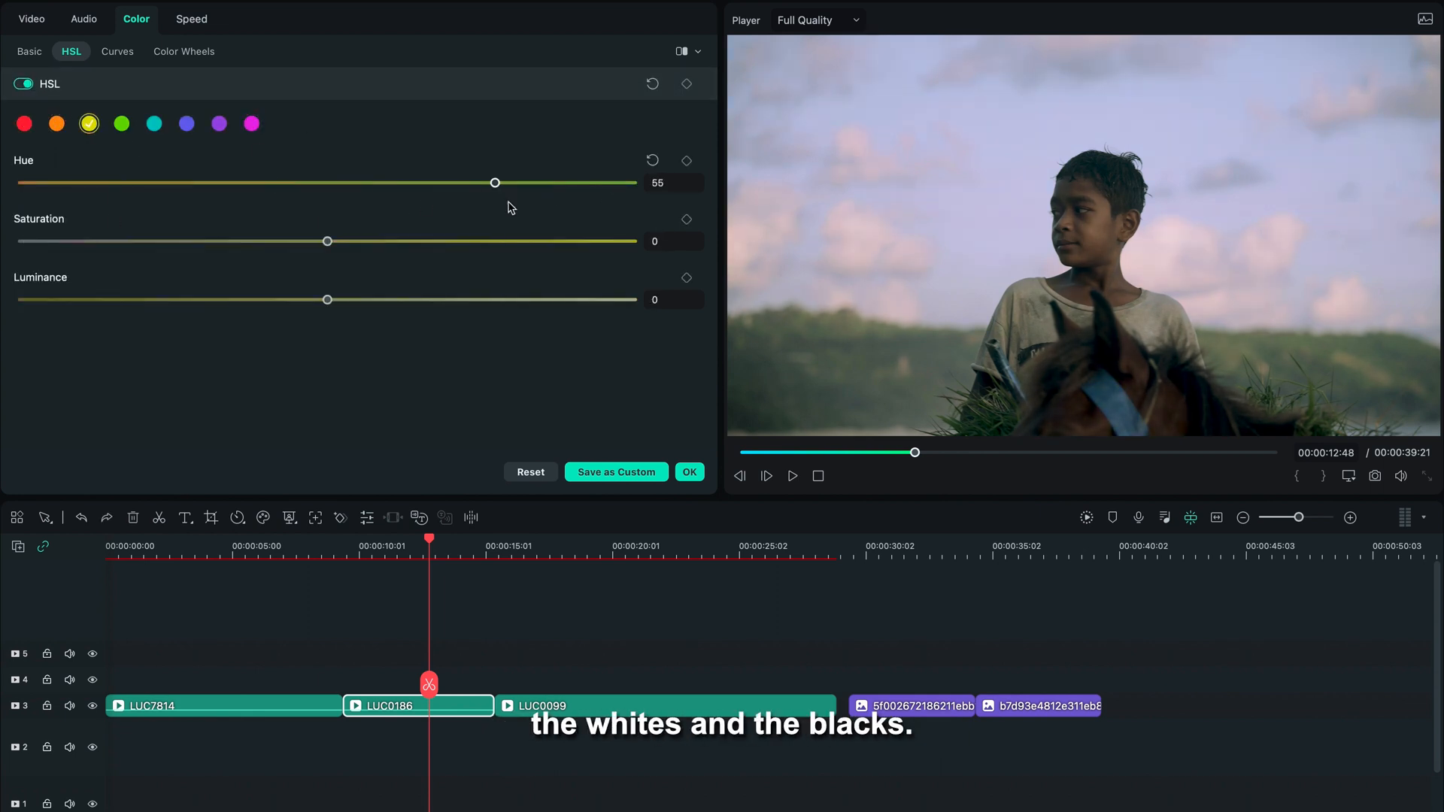
# Step: Set Highlight 16, Shadow -19, White 43 and Black -33
pyautogui.click(118, 51)
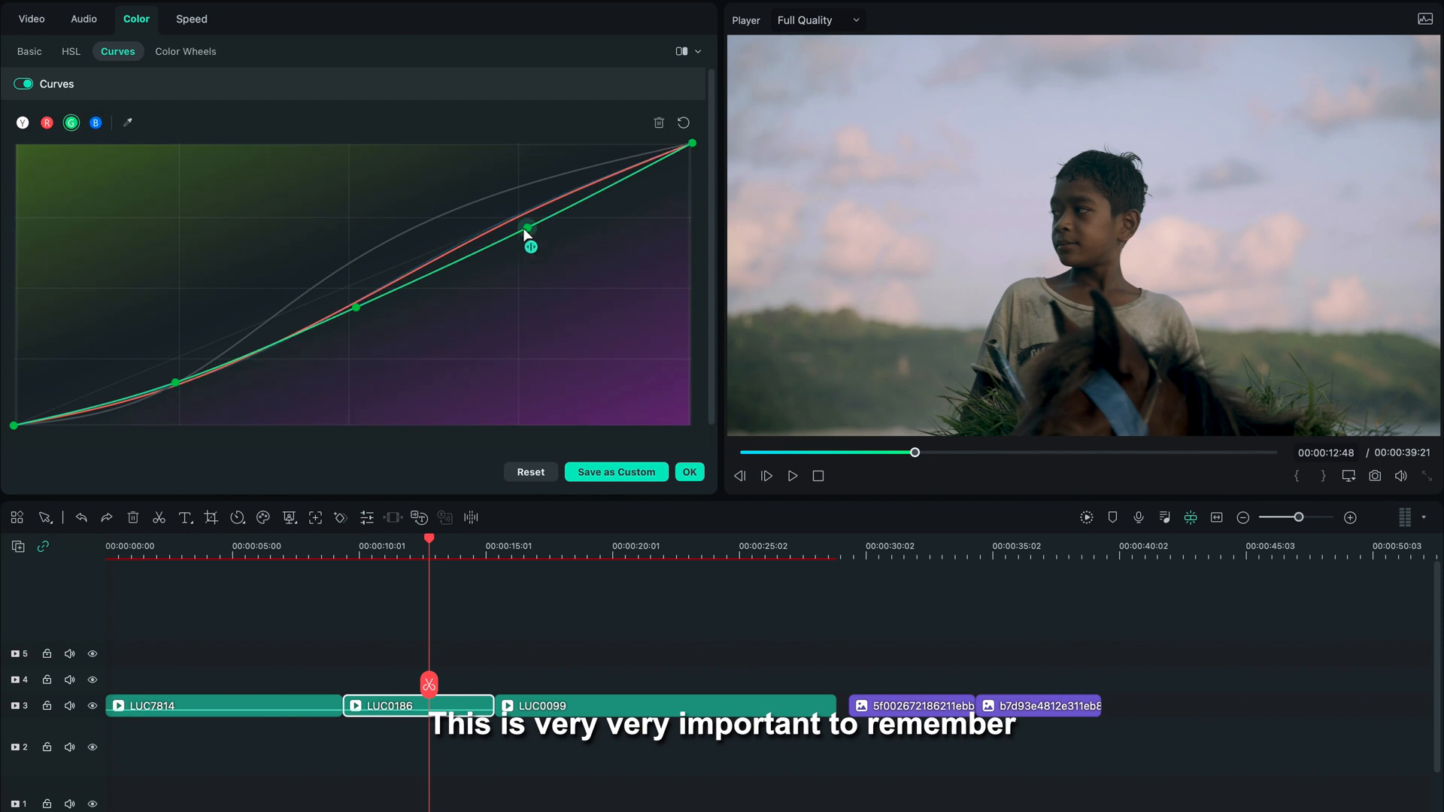
pyautogui.click(29, 51)
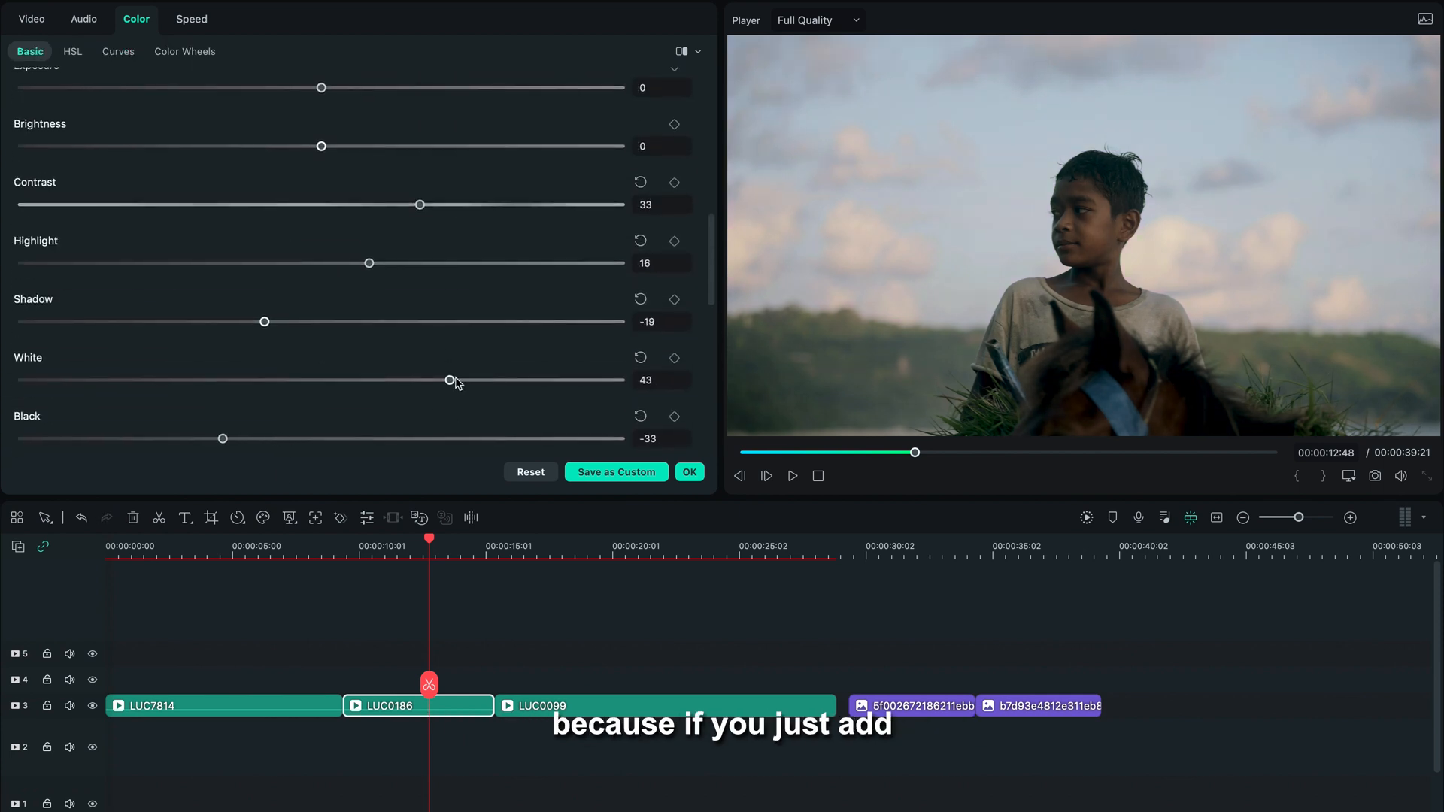
pyautogui.click(22, 352)
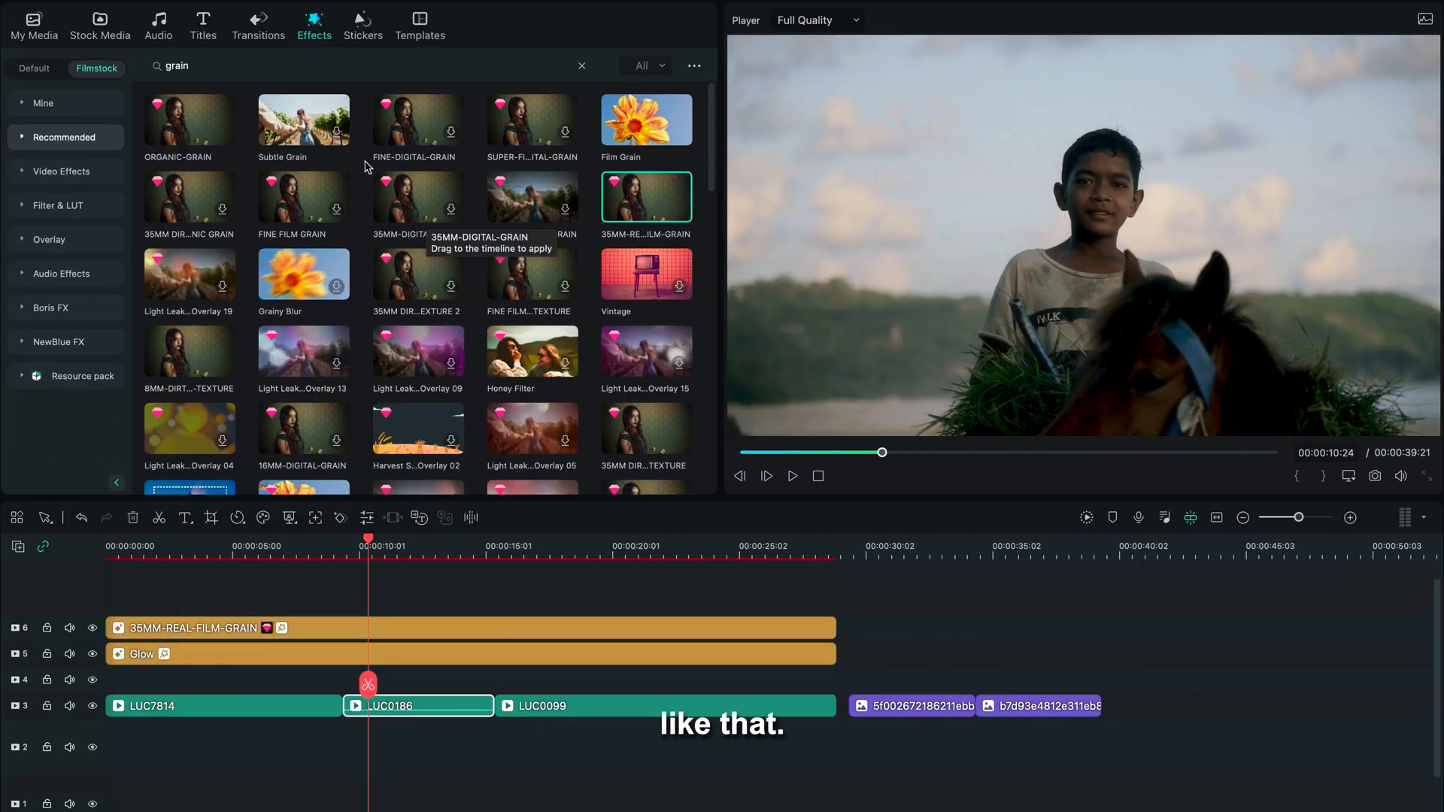
# Step: Switch back to the My Media library
pyautogui.click(33, 25)
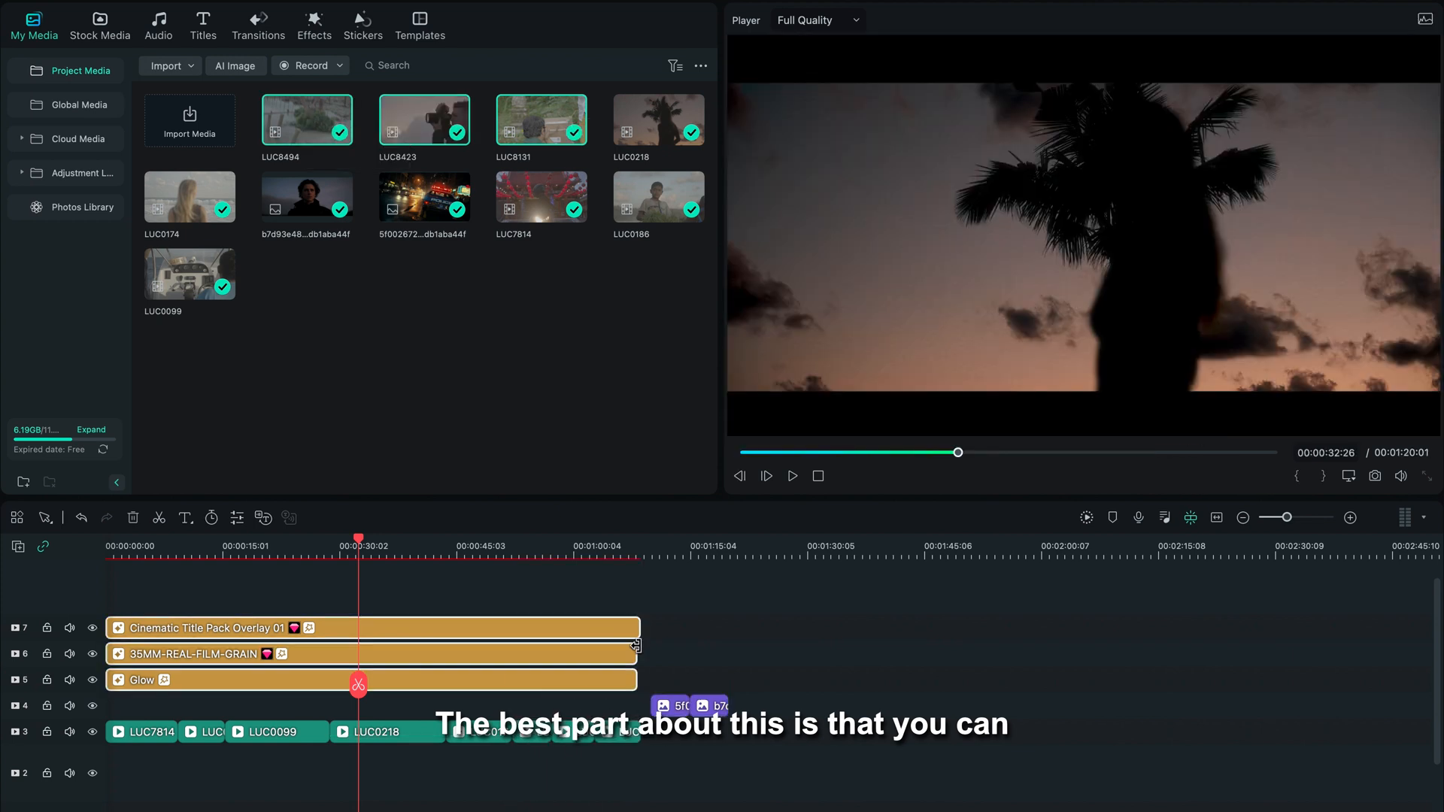